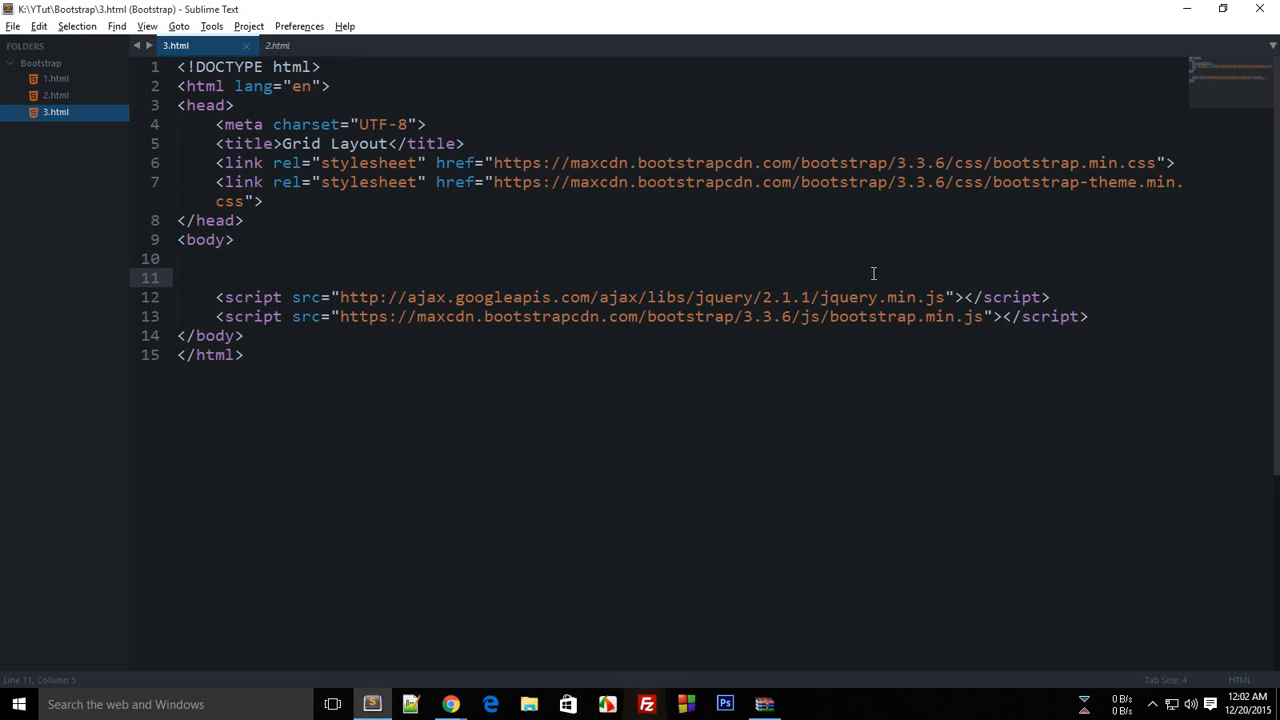
# - Save 3.html and view the blank Grid Layout page in Chrome
pyautogui.click(216, 276)
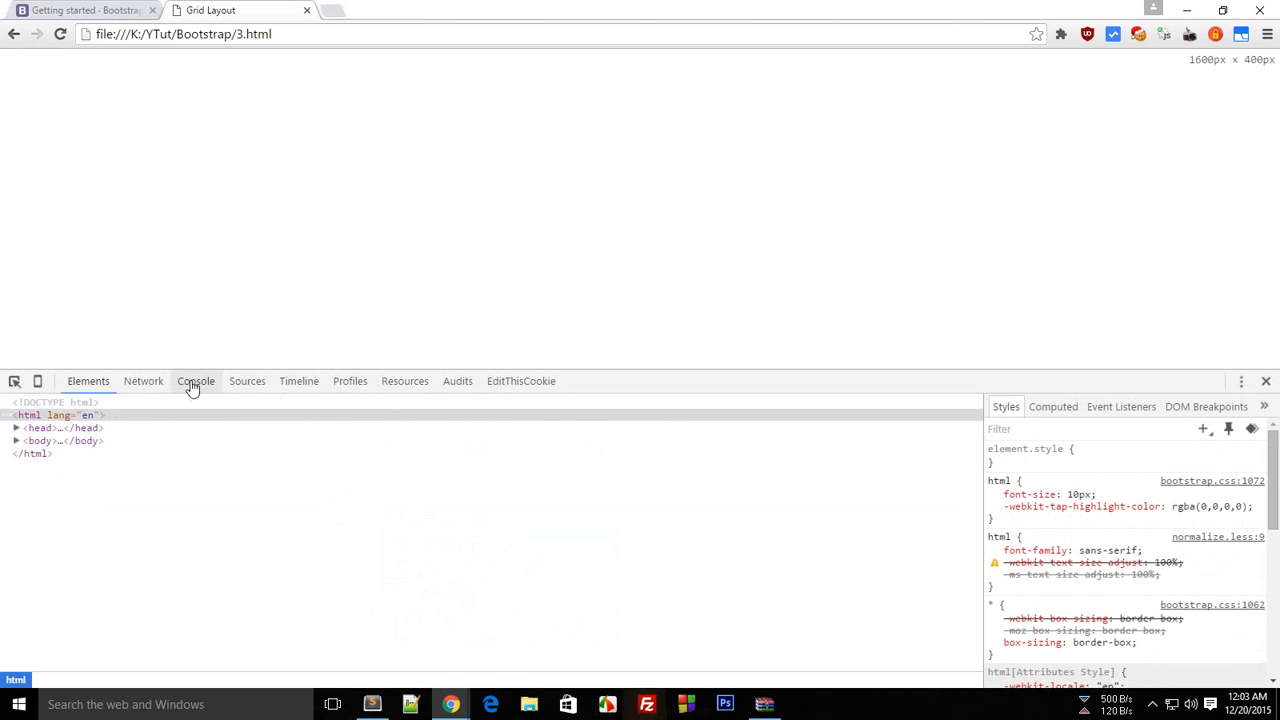
# - Run $(window).width() and 1600/12 in the Console, getting 1600 and 133.33, then leave DevTools
pyautogui.click(196, 380)
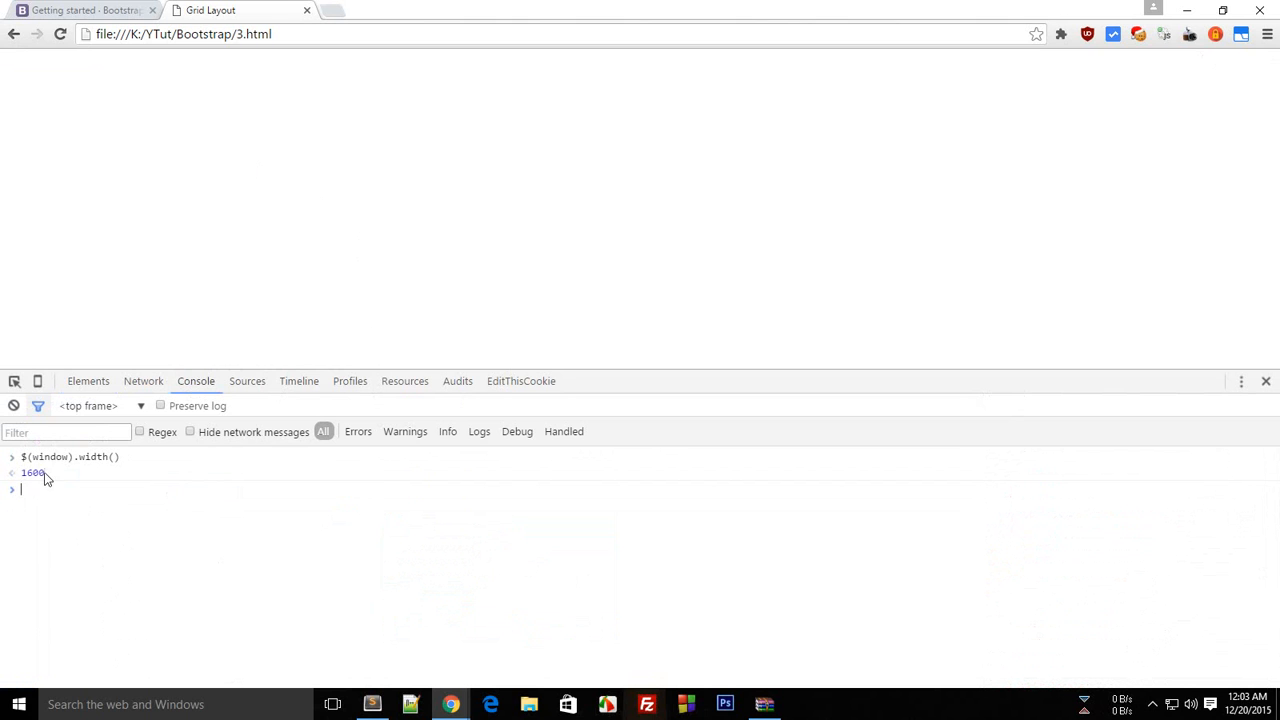
pyautogui.write('1600/12')
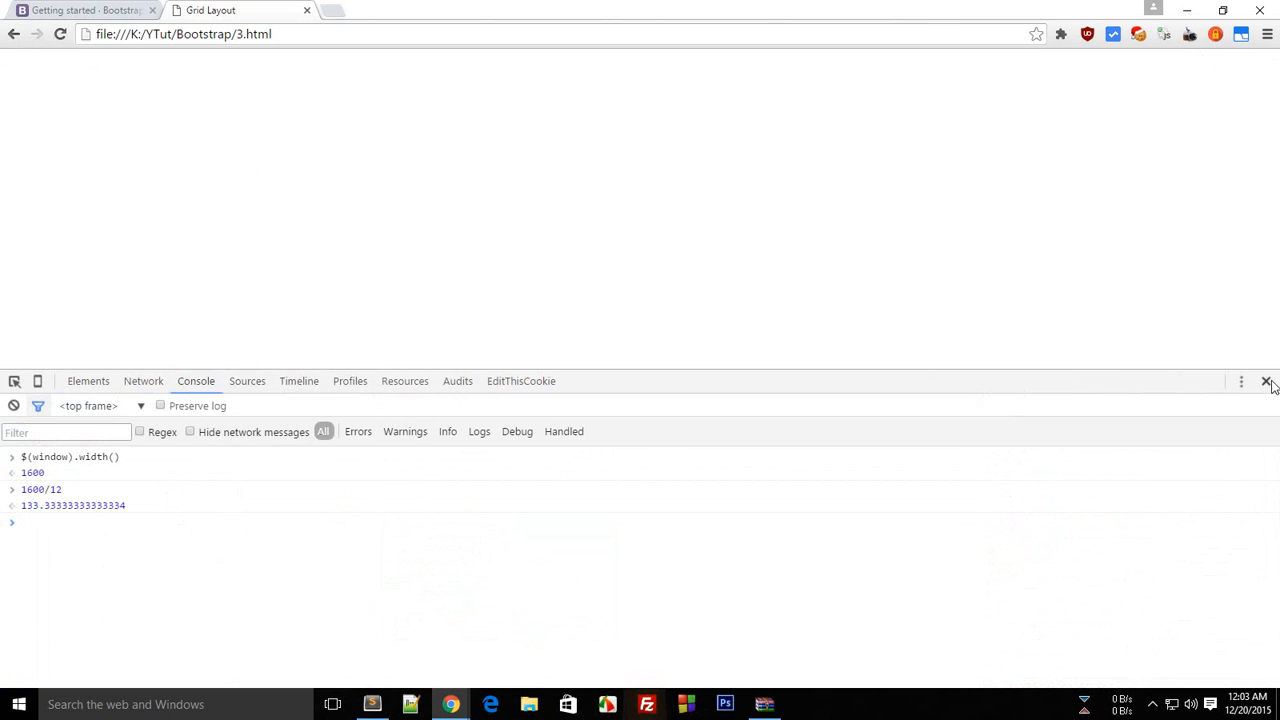
pyautogui.click(372, 704)
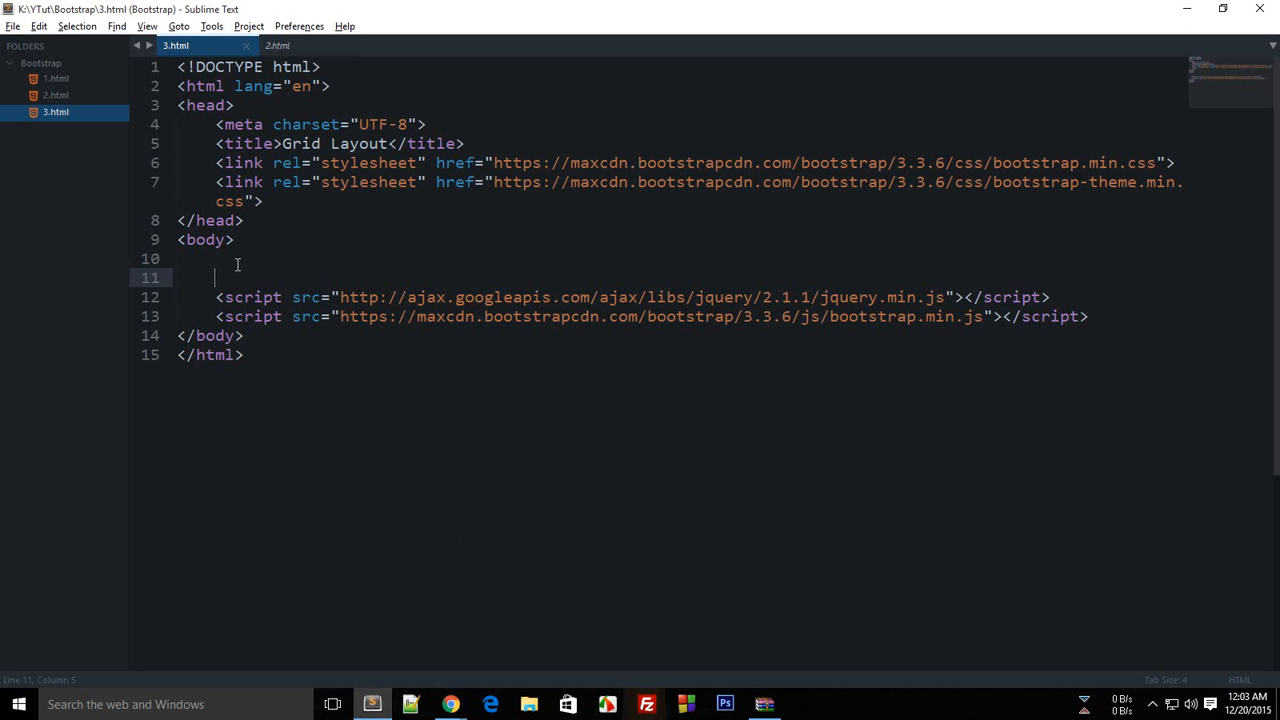
# - Add a body div styled position:absolute; top:0; left:0; bottom:0; right:0
pyautogui.press('enter')
pyautogui.write('<div style="p')
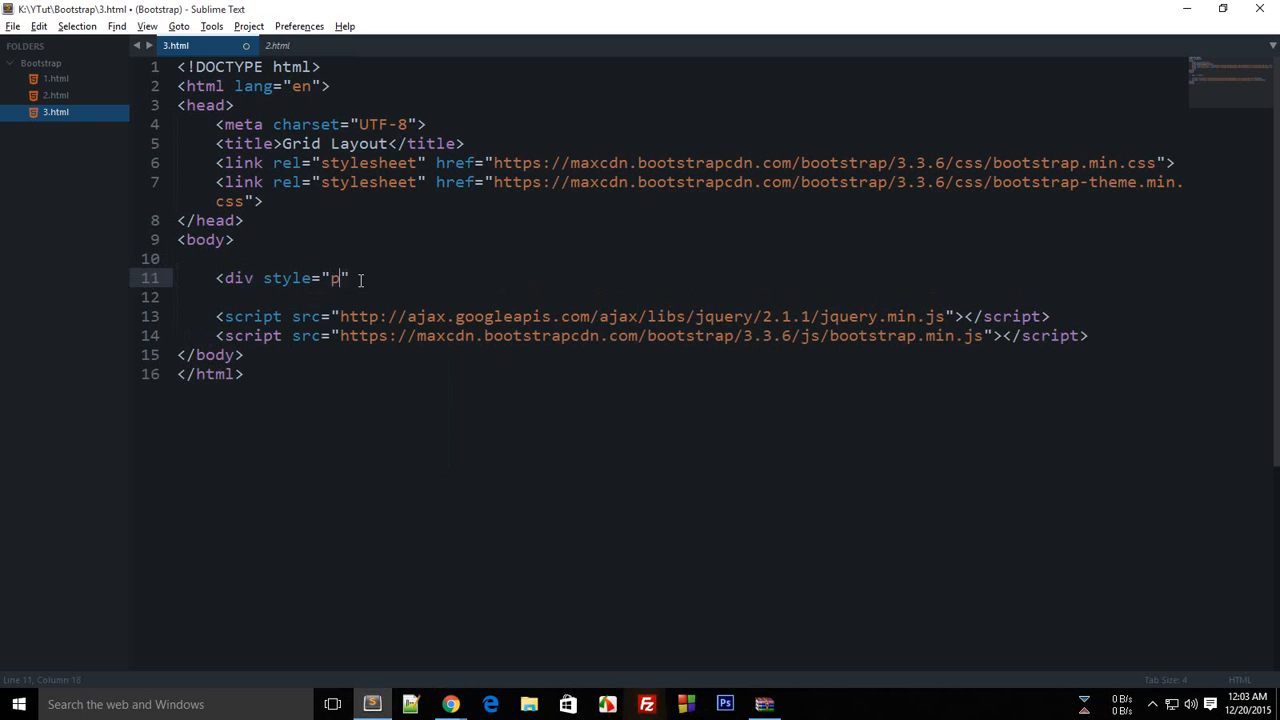
pyautogui.write('osition:fi')
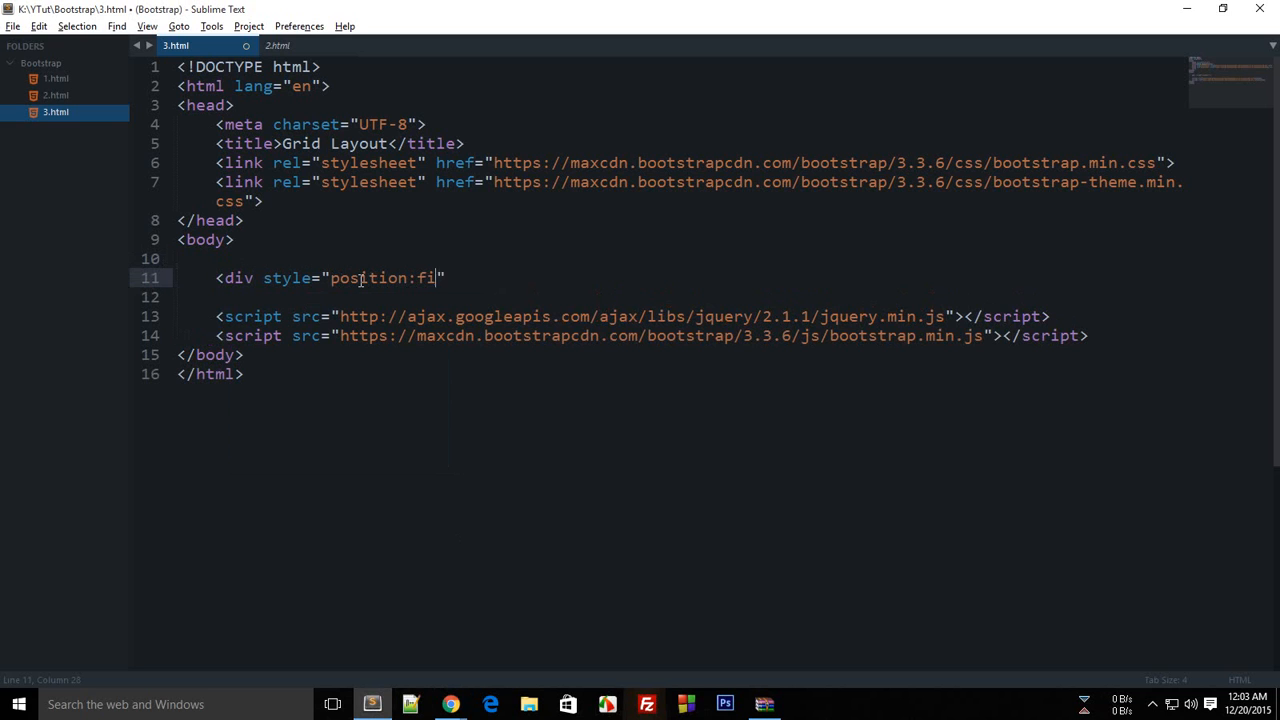
pyautogui.write('absolute')
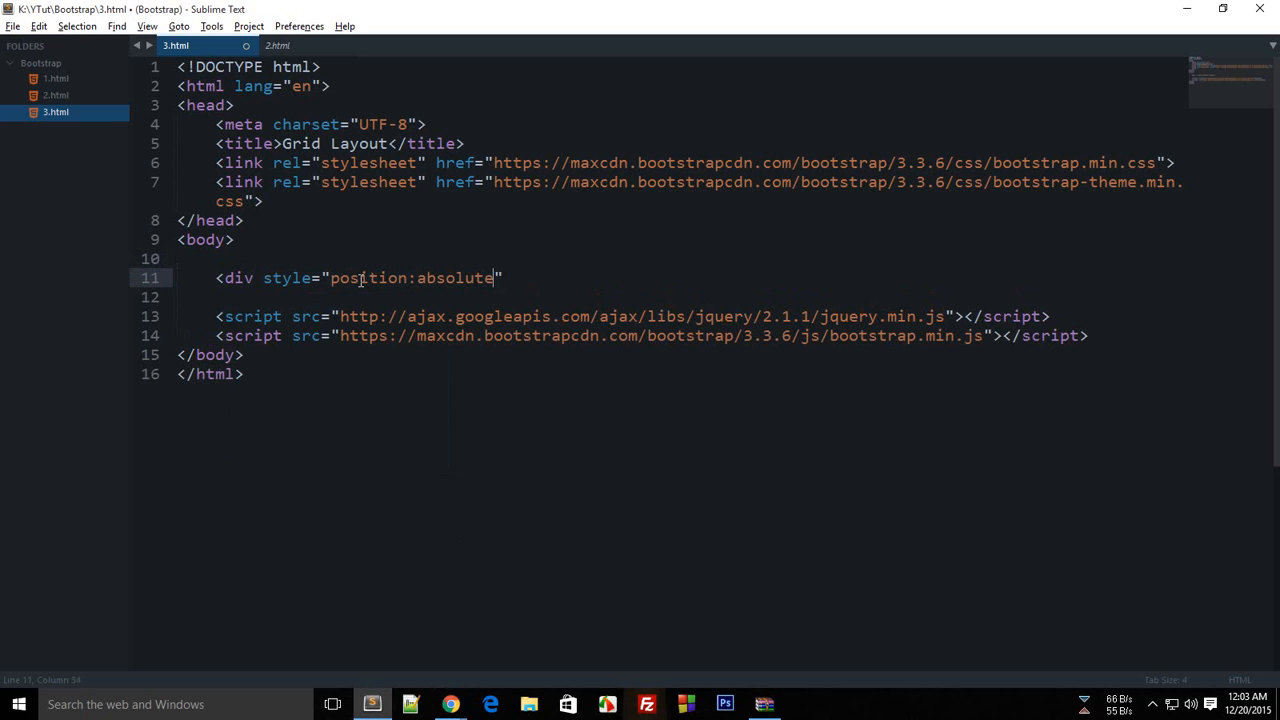
pyautogui.write(';top:0l')
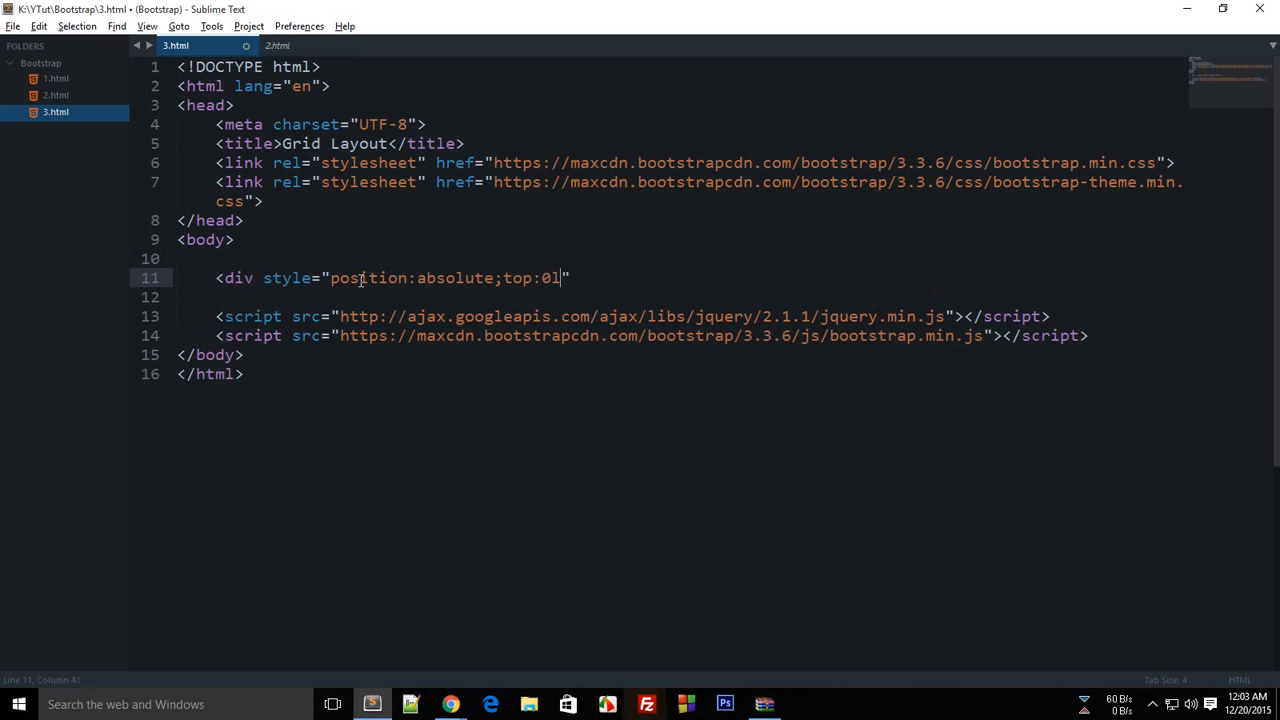
pyautogui.write(';left:0;b')
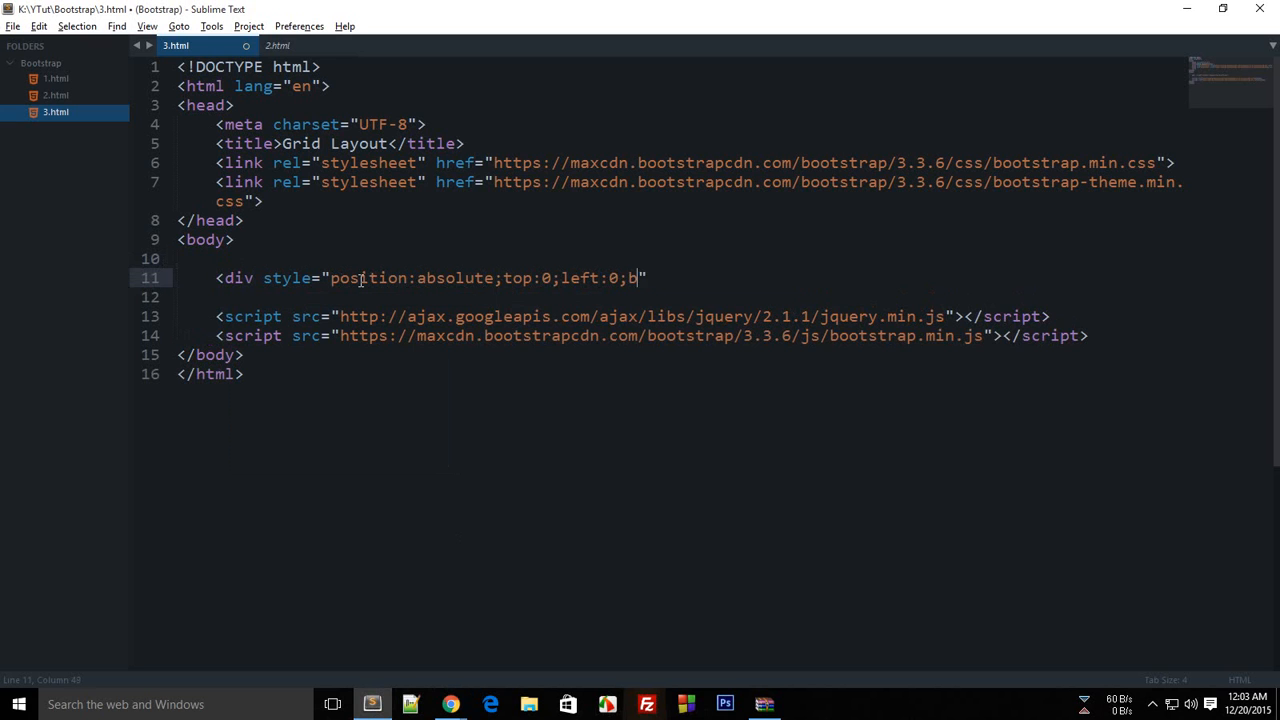
pyautogui.write('ottom:0;riog')
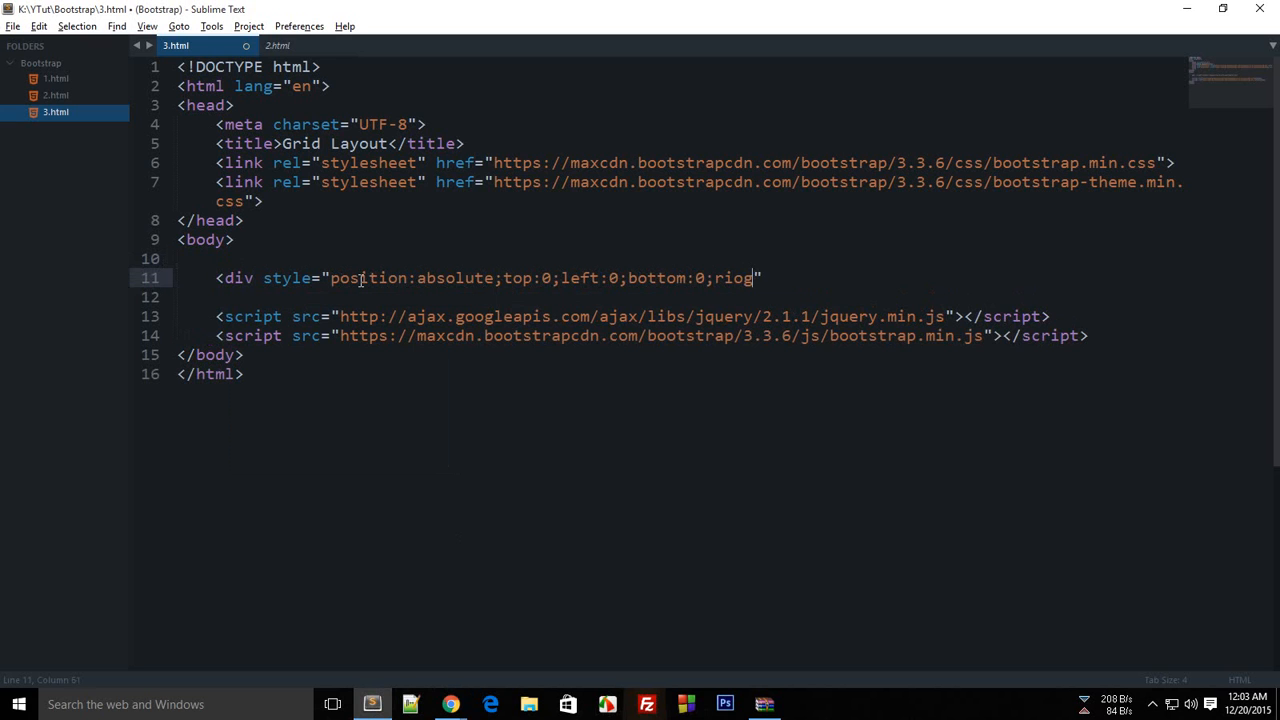
pyautogui.write('right:0;')
pyautogui.write('</div>')
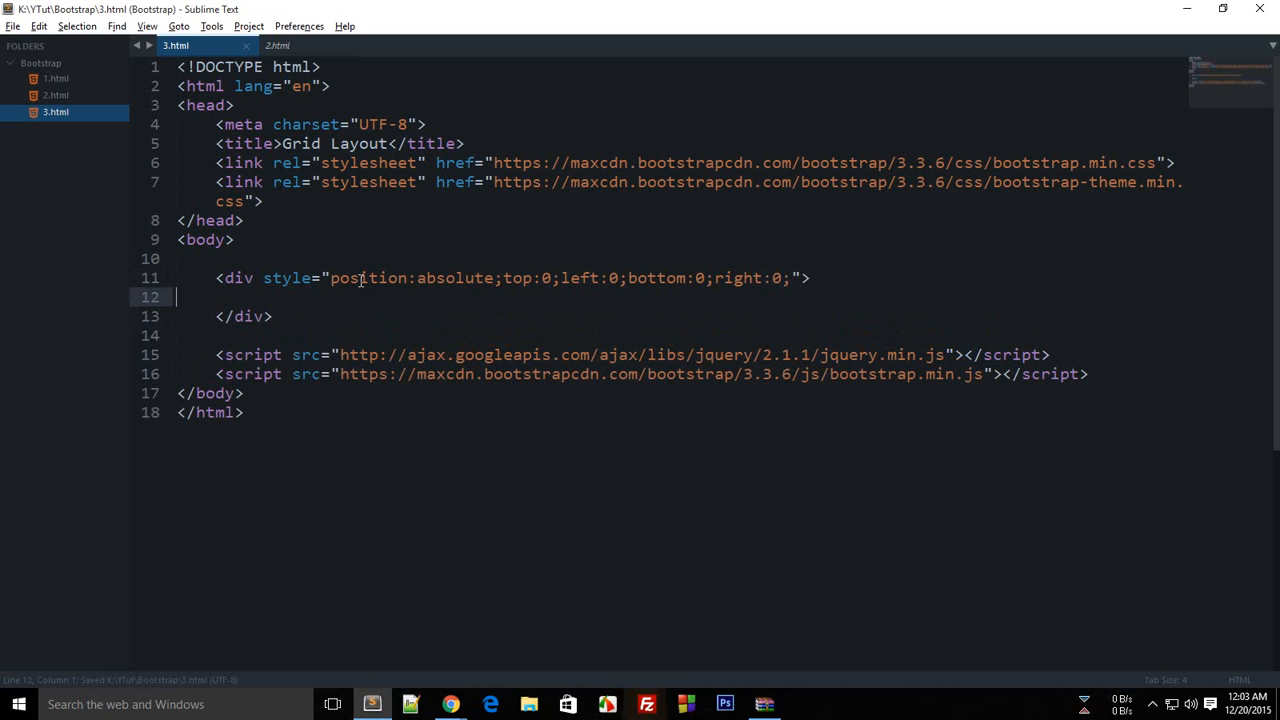
# - Fill that div with twelve empty <div class="x"></div> children
pyautogui.write('<div clas')
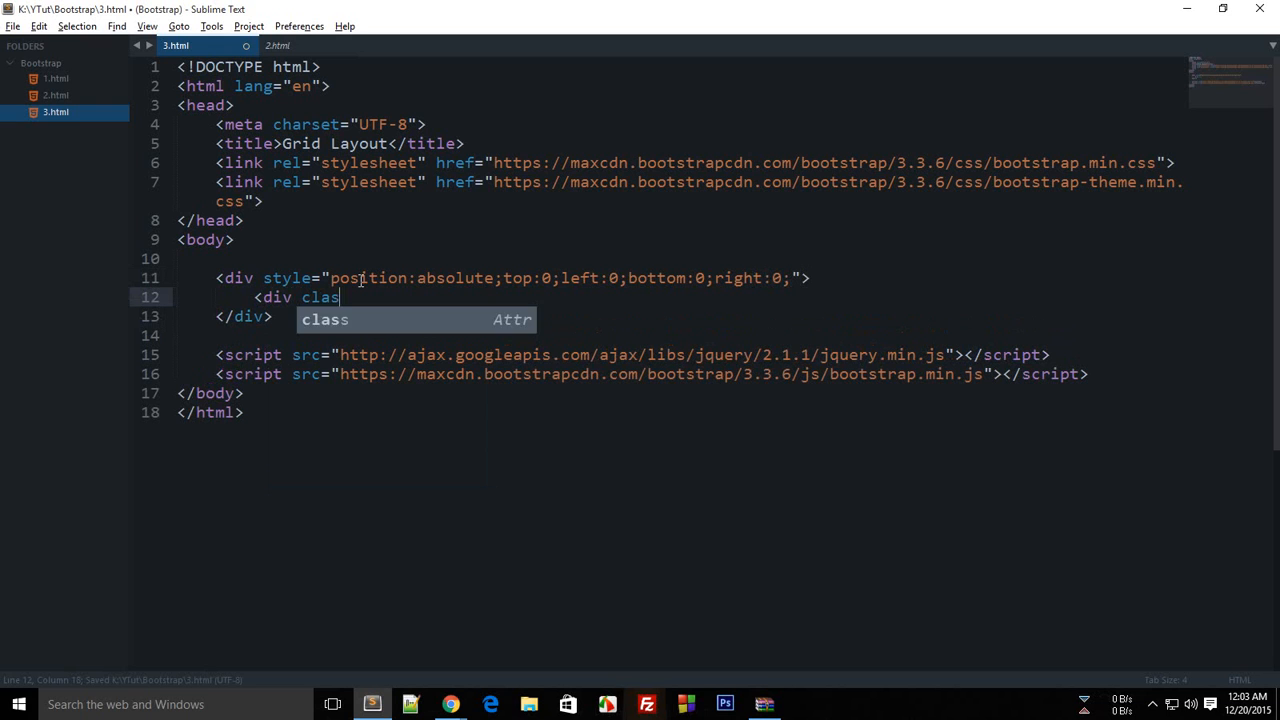
pyautogui.write('s="x"></div>')
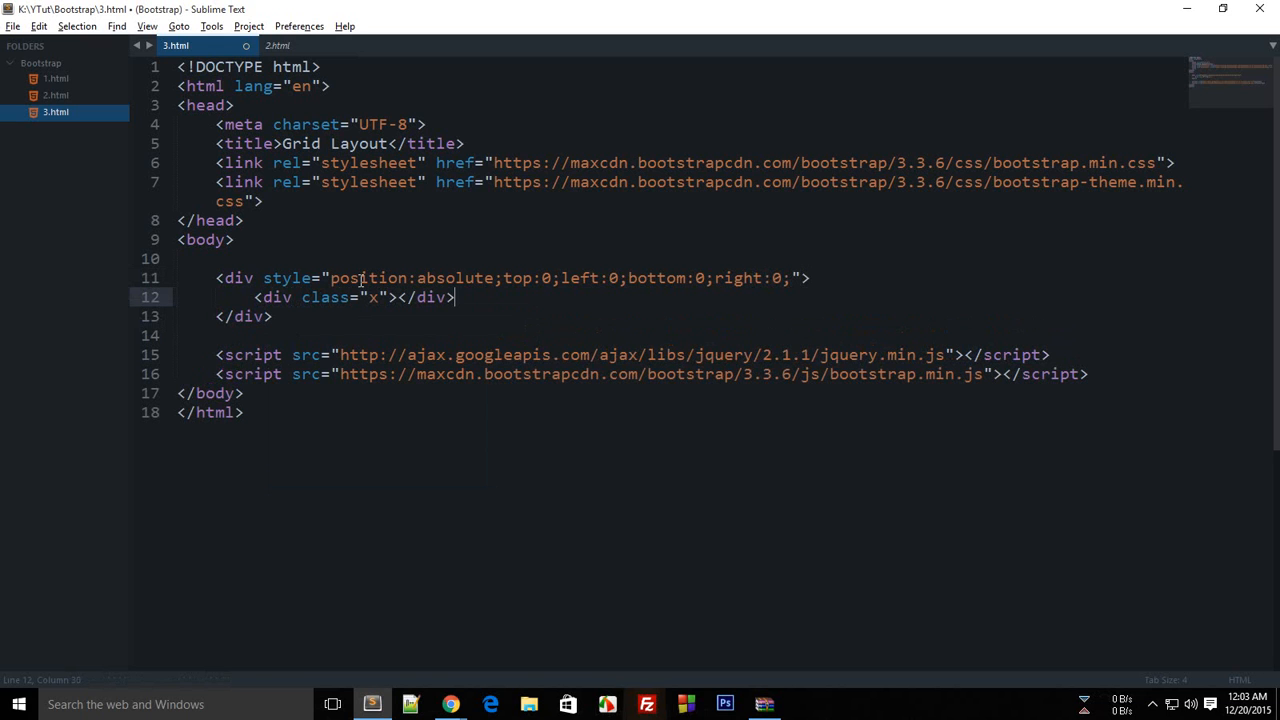
pyautogui.press('enter')
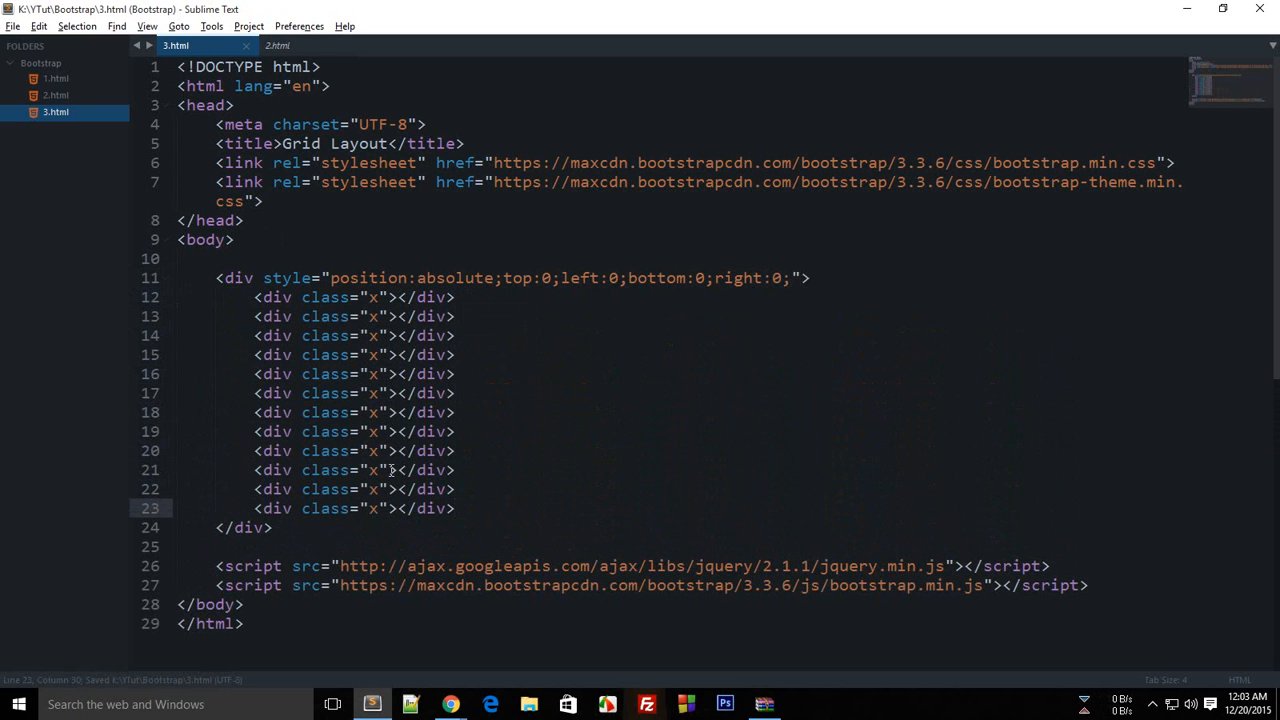
pyautogui.moveTo(256, 296); pyautogui.dragTo(454, 508)
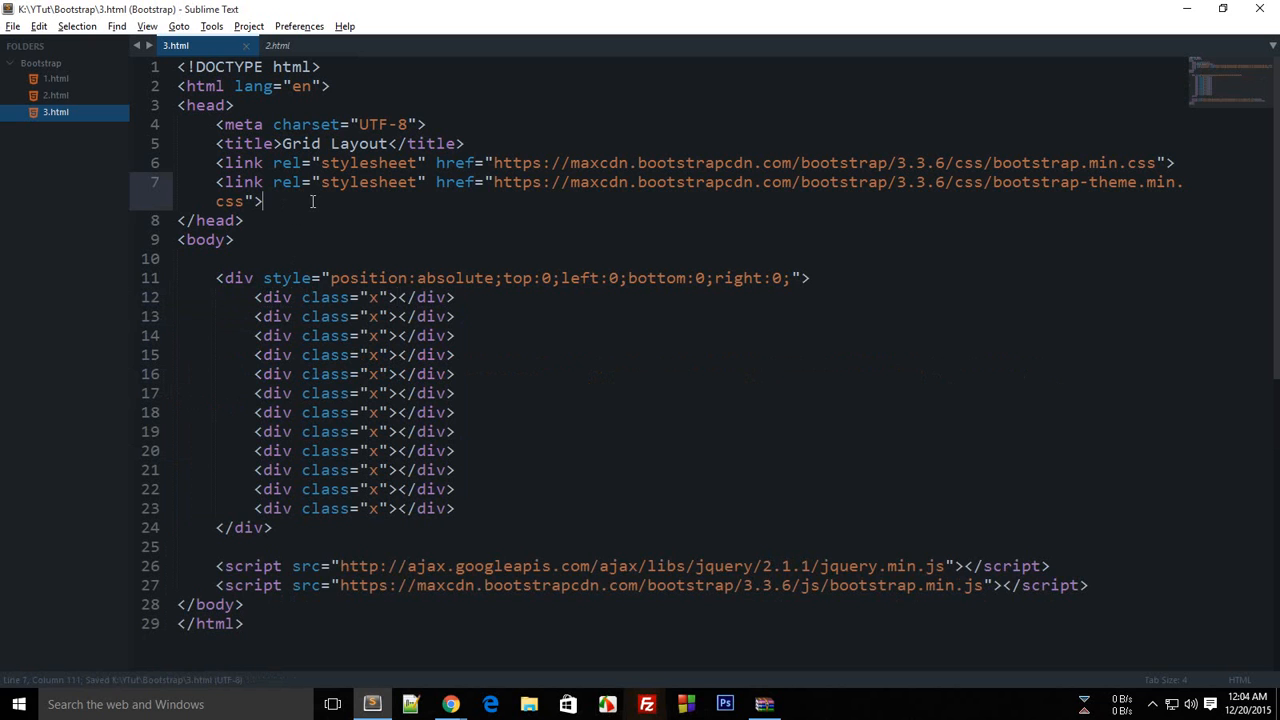
# - Add a head <style> block with an .x rule setting position relative and float
pyautogui.write('<style>')
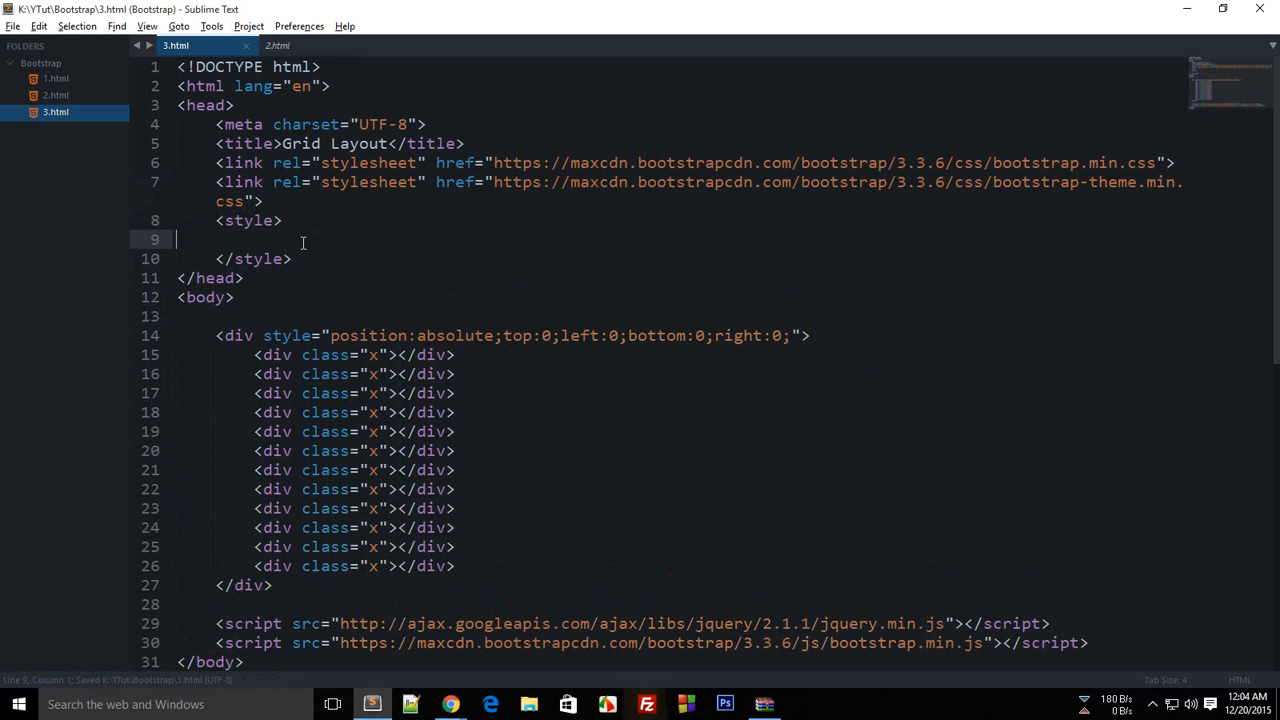
pyautogui.write('.x')
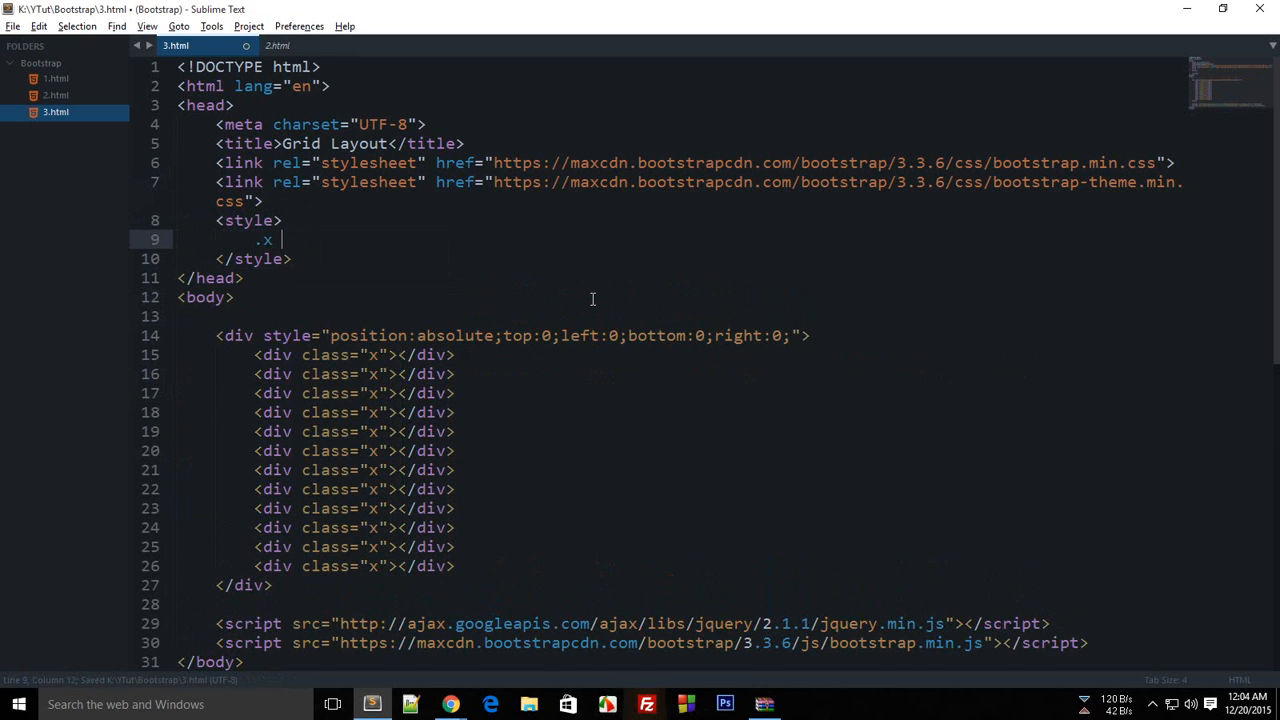
pyautogui.write('{ positio')
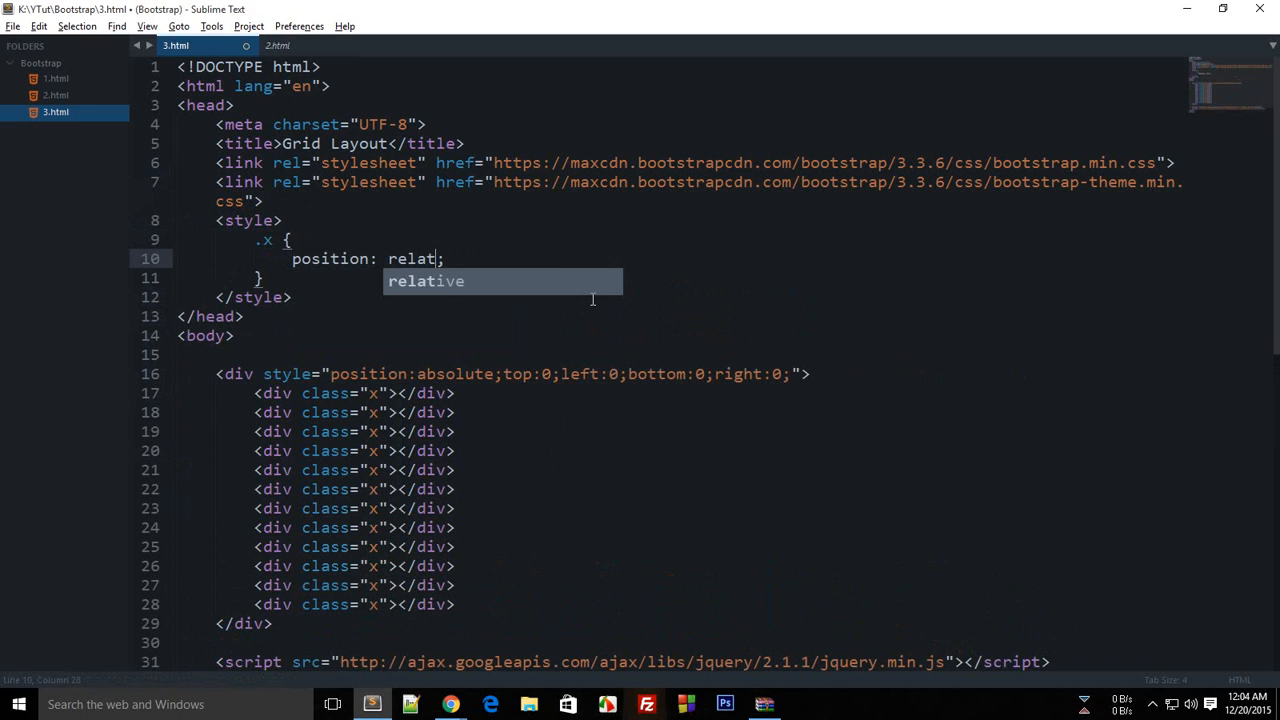
pyautogui.write('floate')
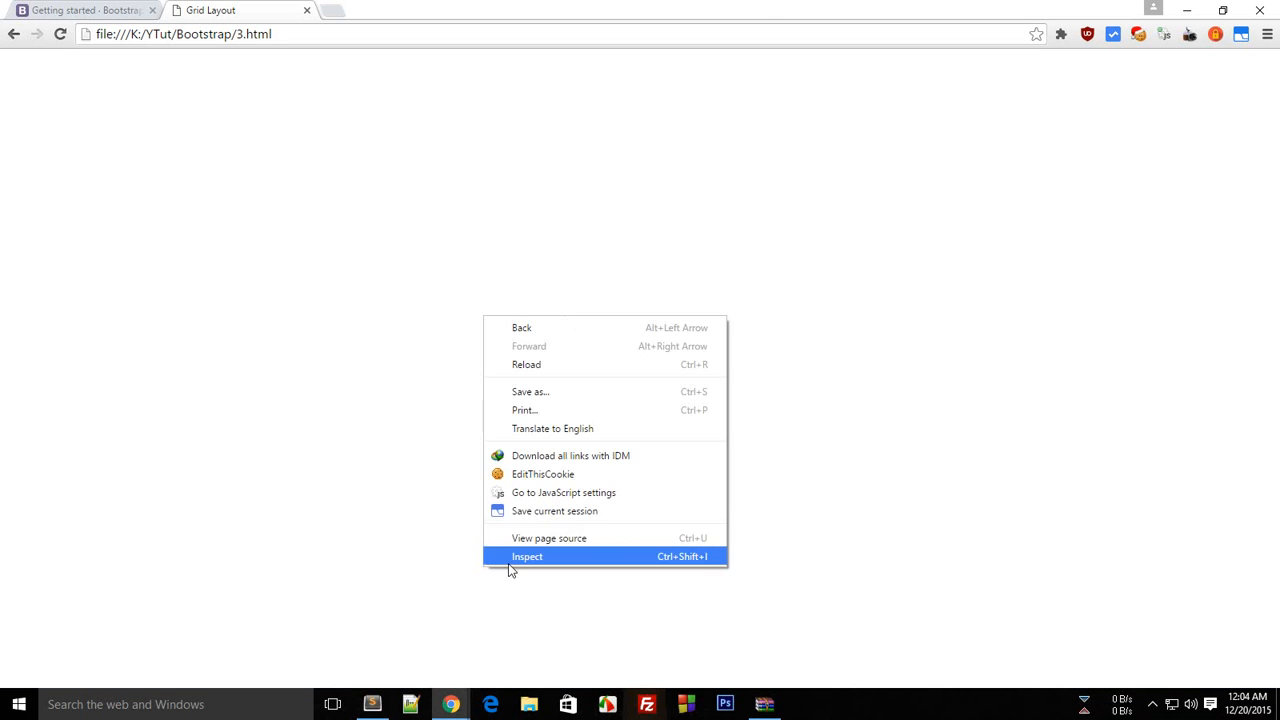
# - Inspect the page in Chrome's console, then return to the .x rule in the editor
pyautogui.click(528, 556)
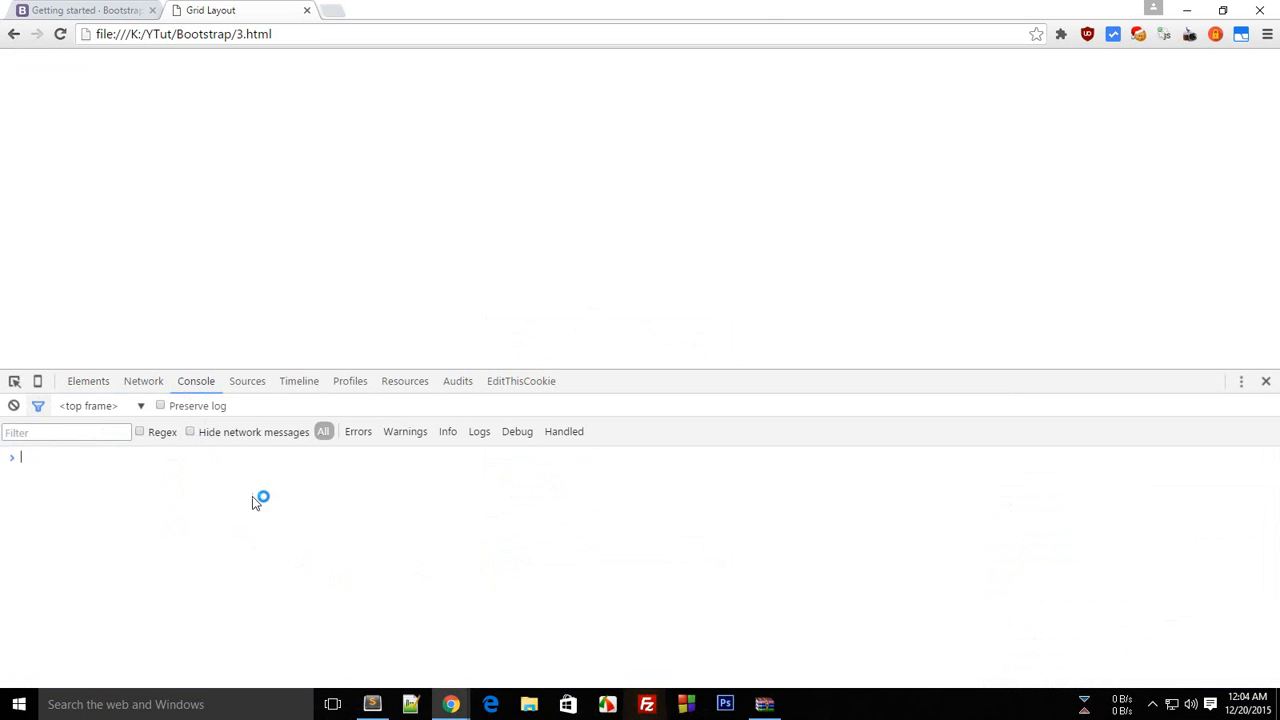
pyautogui.write('17')
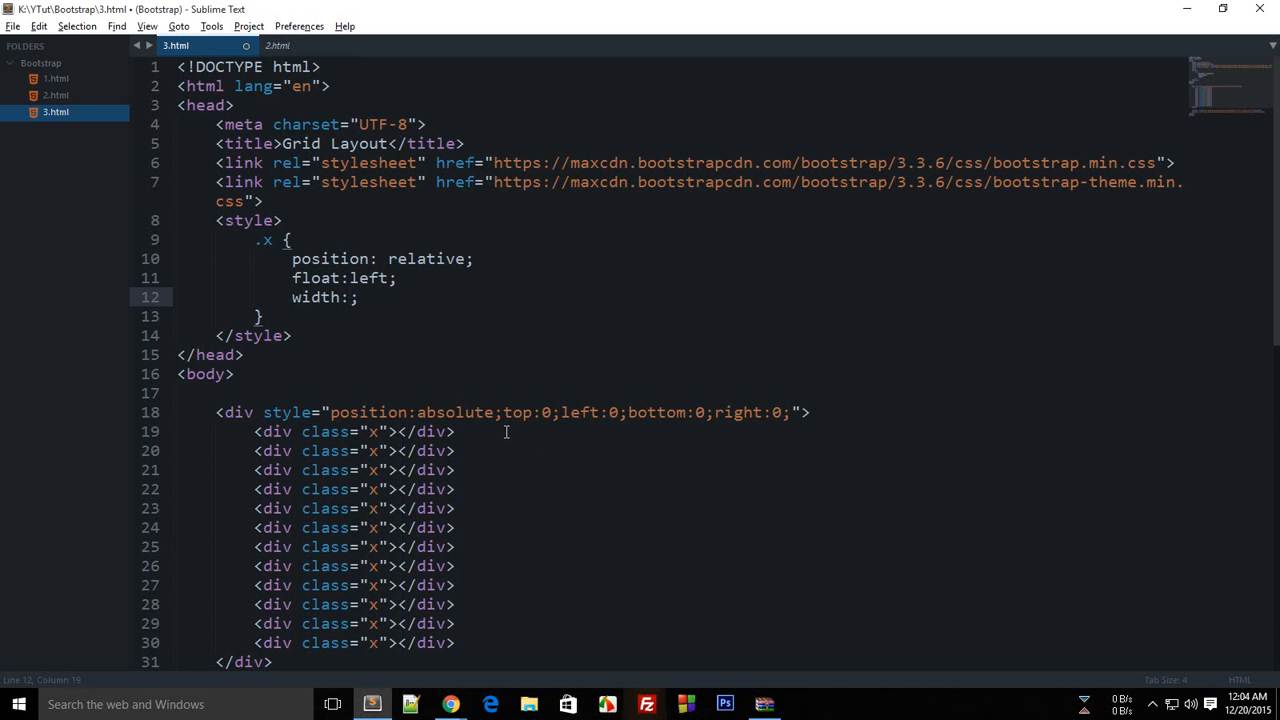
# - Give .x width 133.333px, height 100%, border 1px solid black, plus * { box-sizing: border-box }
pyautogui.write('133.333px')
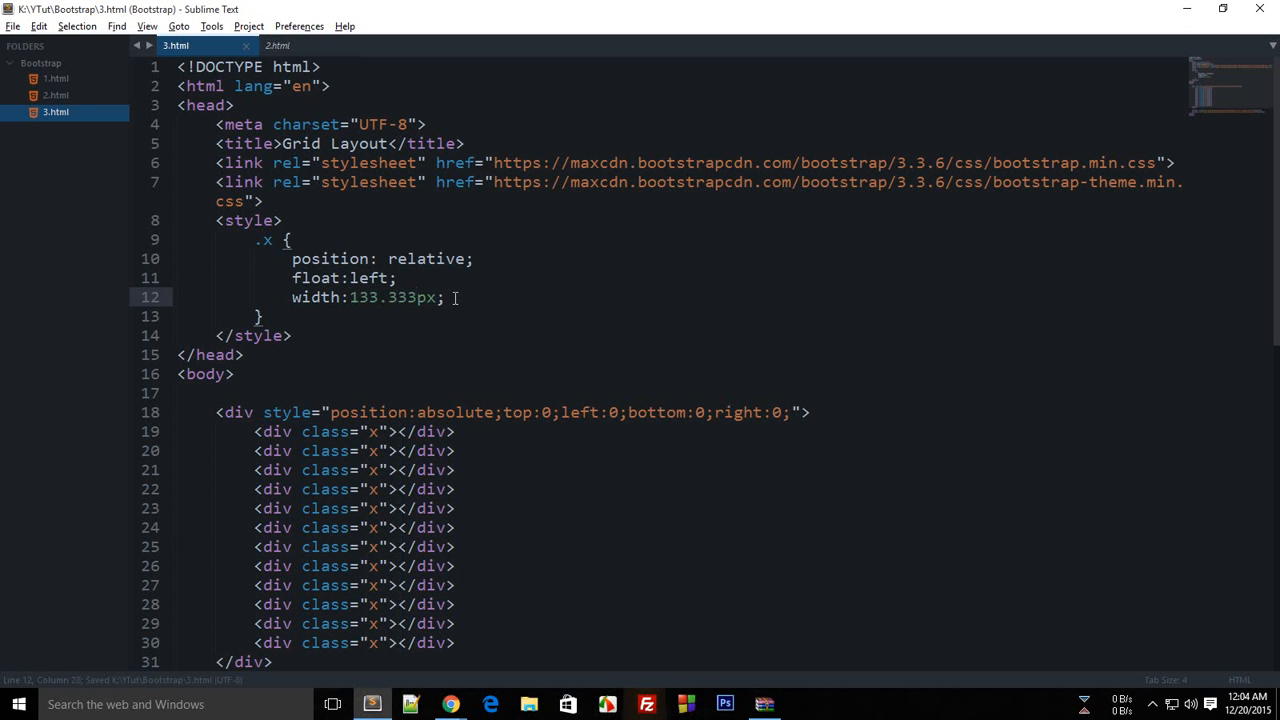
pyautogui.write('height:;')
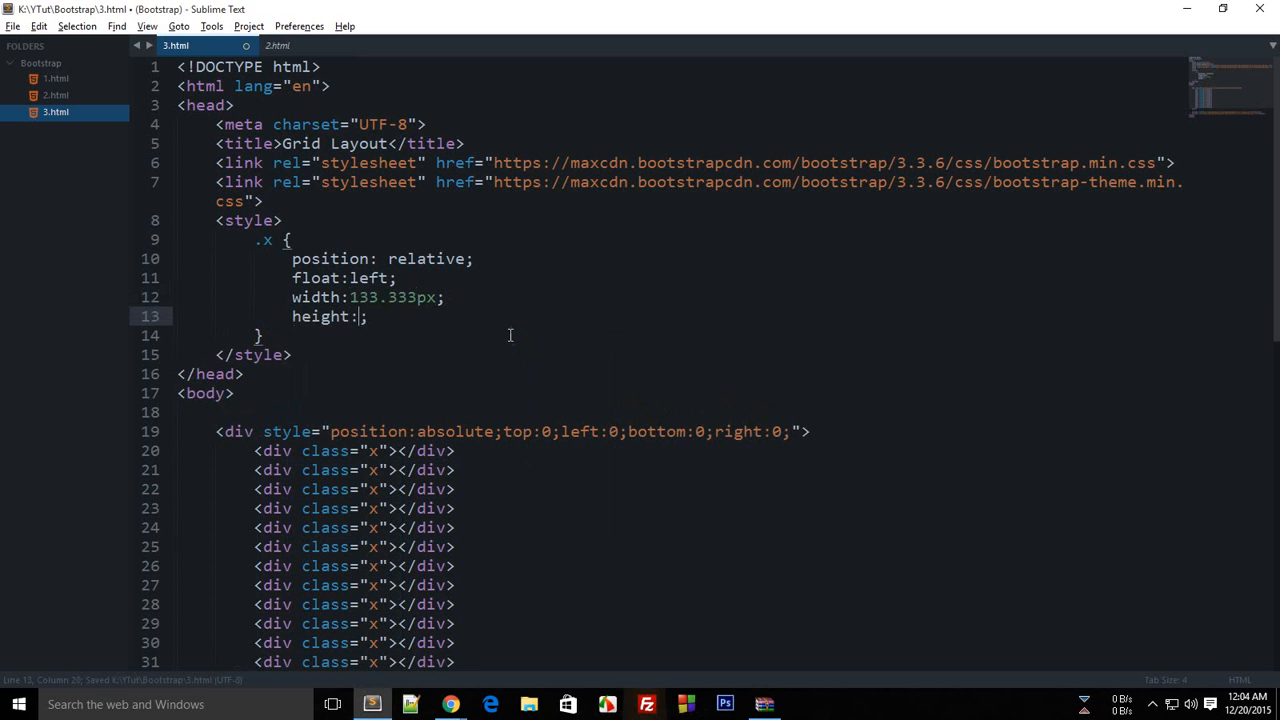
pyautogui.write('100%')
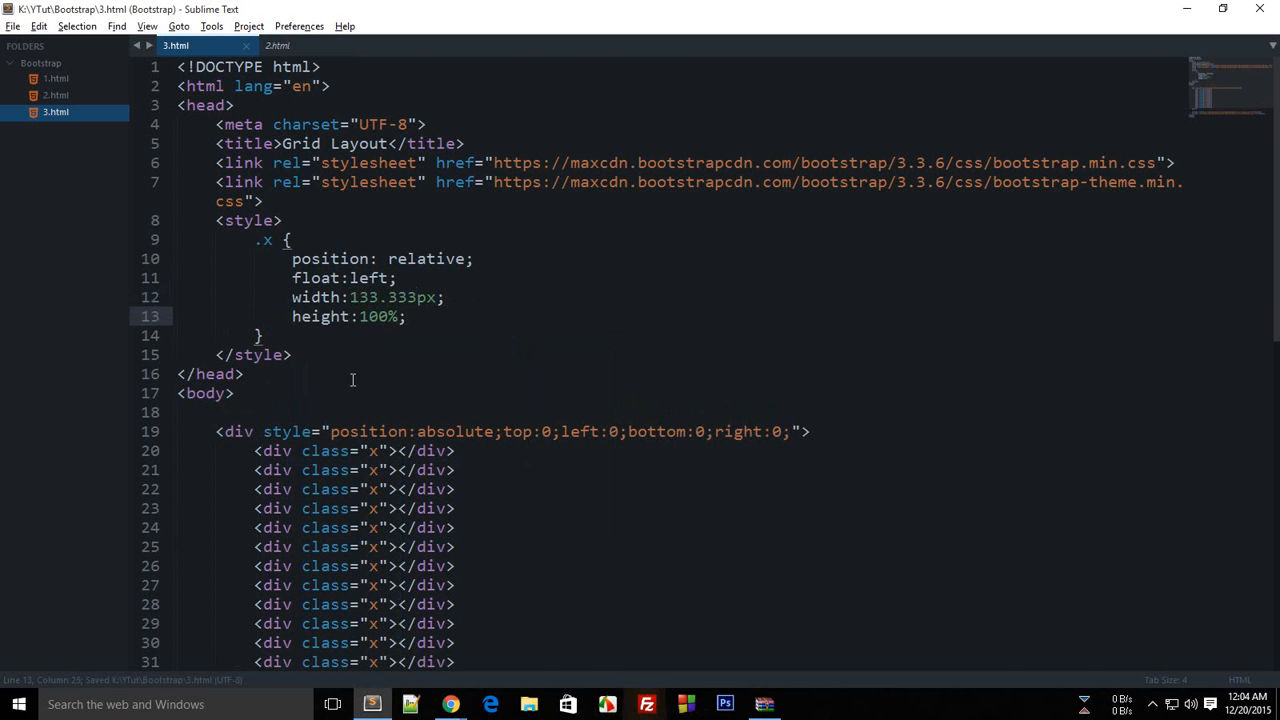
pyautogui.scroll(-3)
pyautogui.write('border: ;')
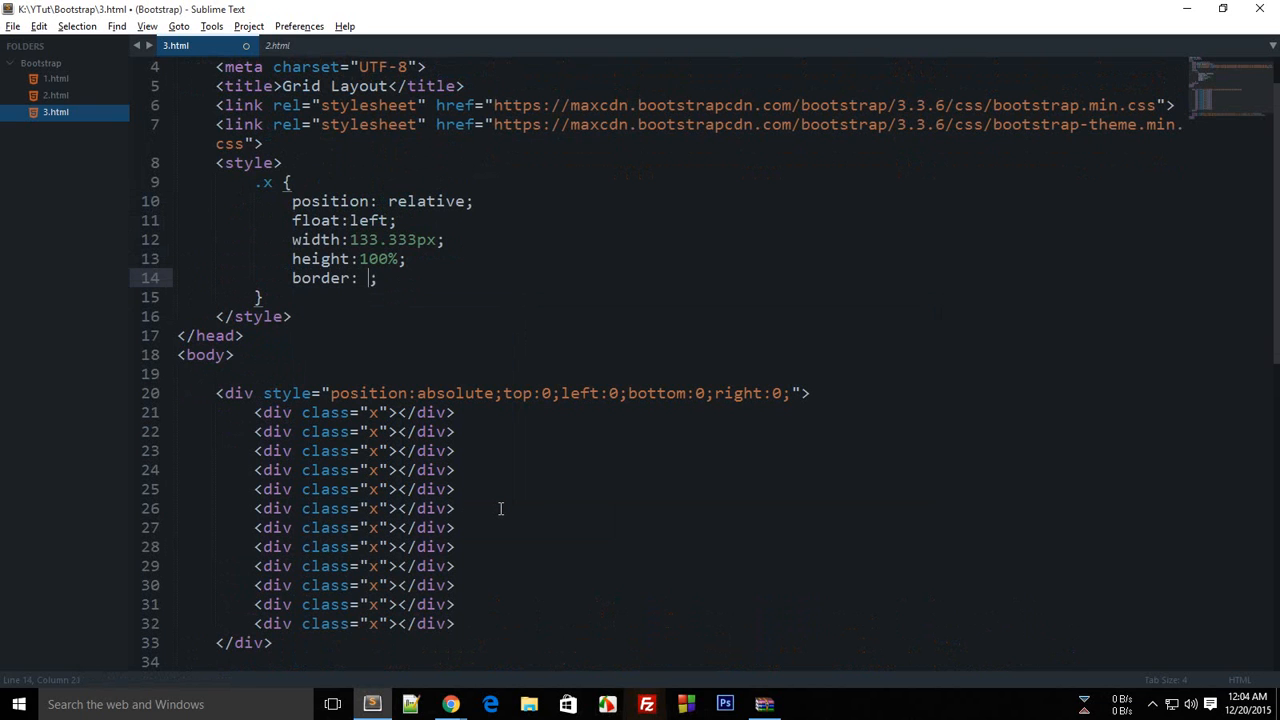
pyautogui.write('1px solid')
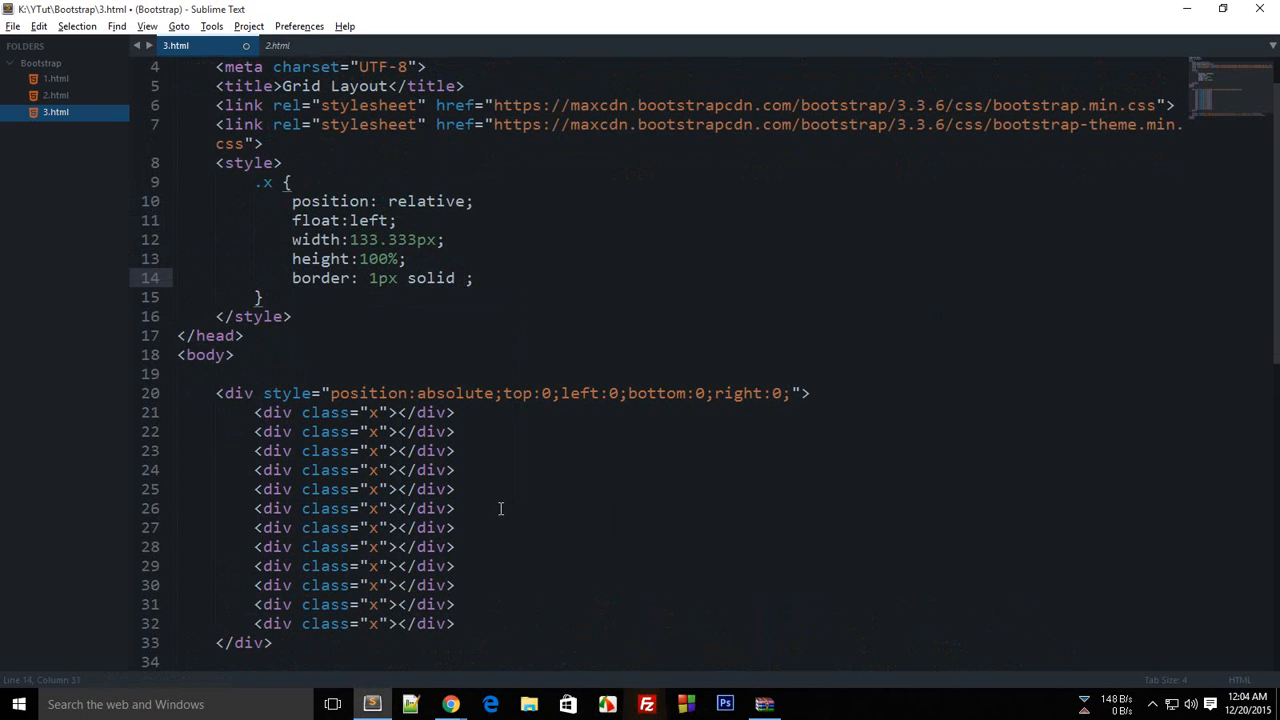
pyautogui.write('black')
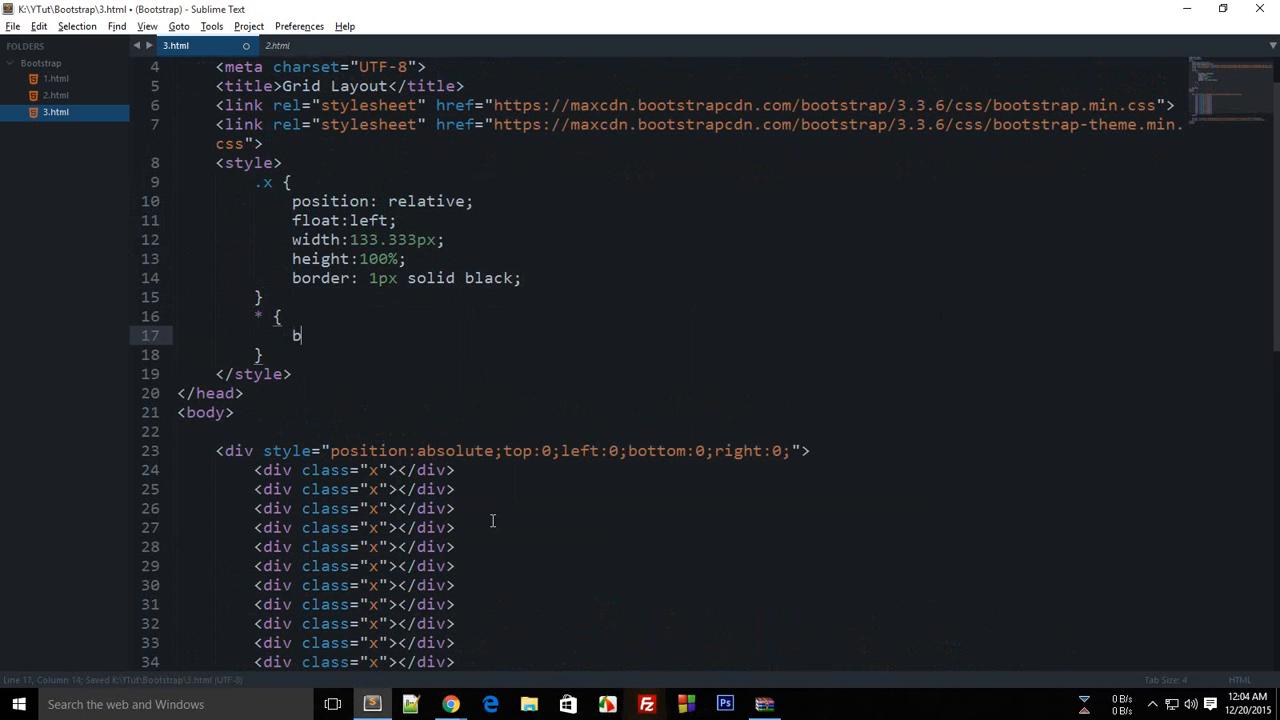
pyautogui.write('ox-siz')
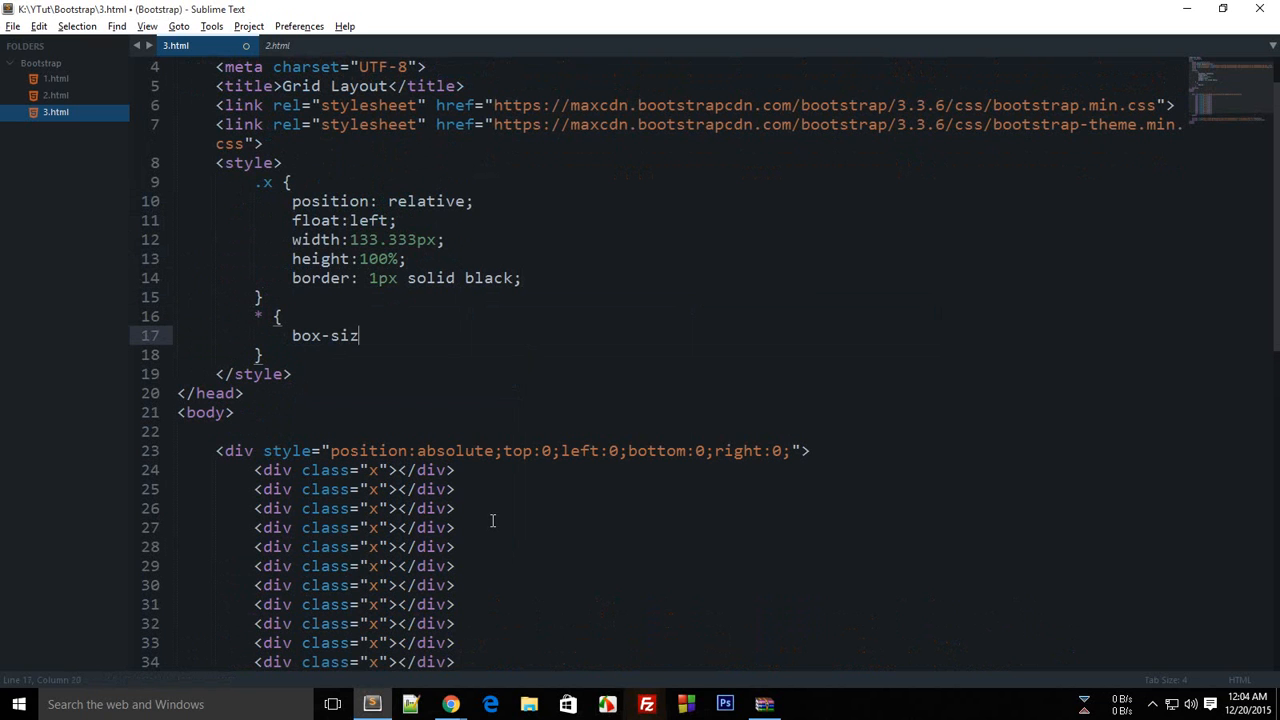
pyautogui.write('ing:bord')
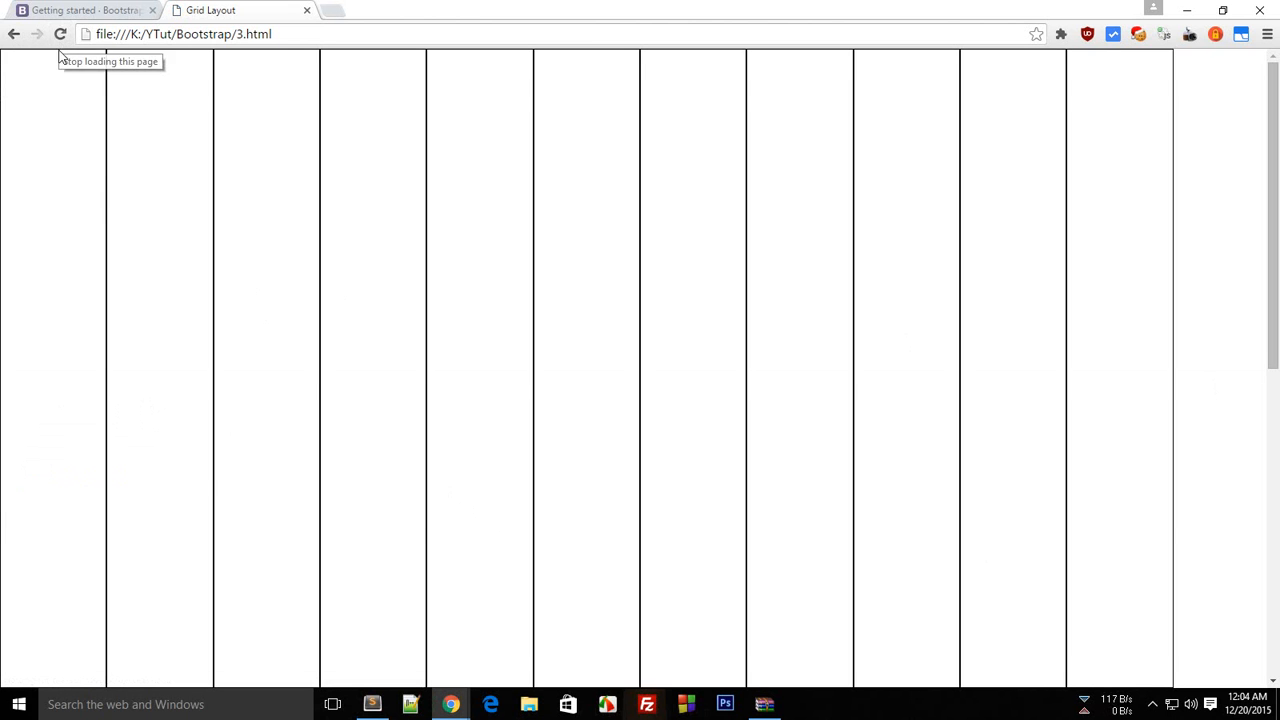
# - Inspect the grid page with F12 and expand body to list the twelve x divs
pyautogui.scroll(-3)
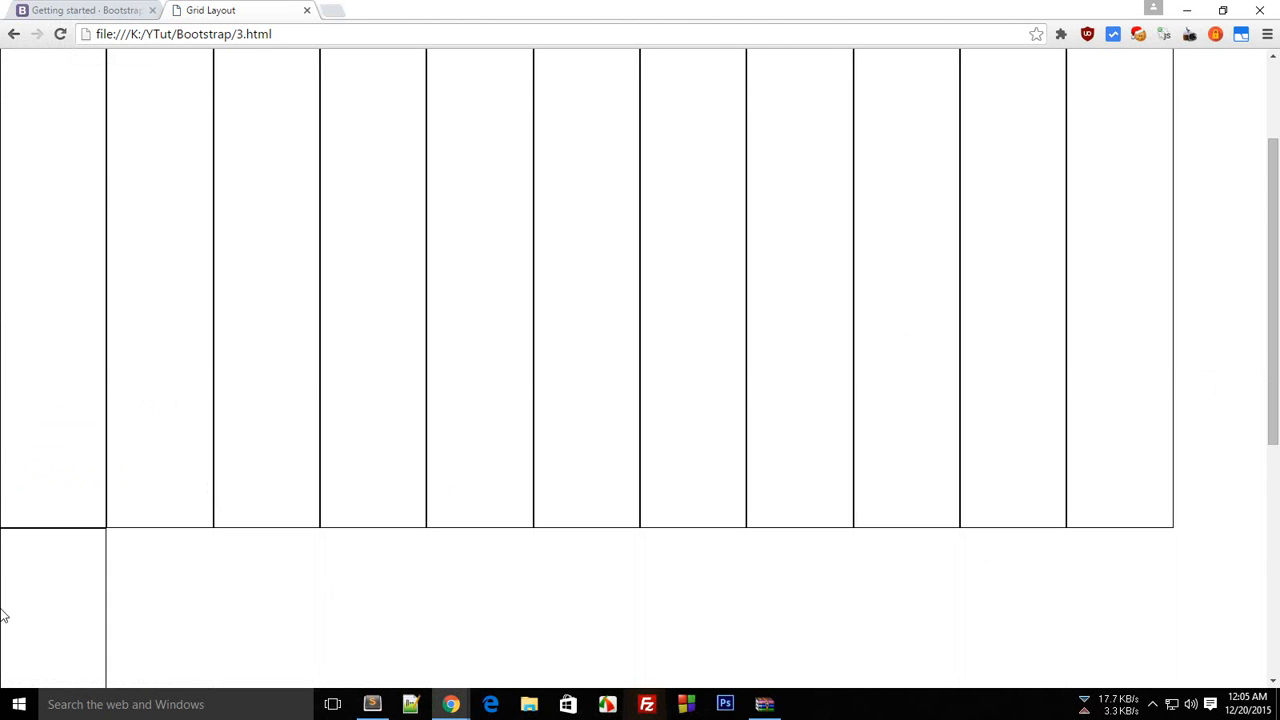
pyautogui.press('F12')
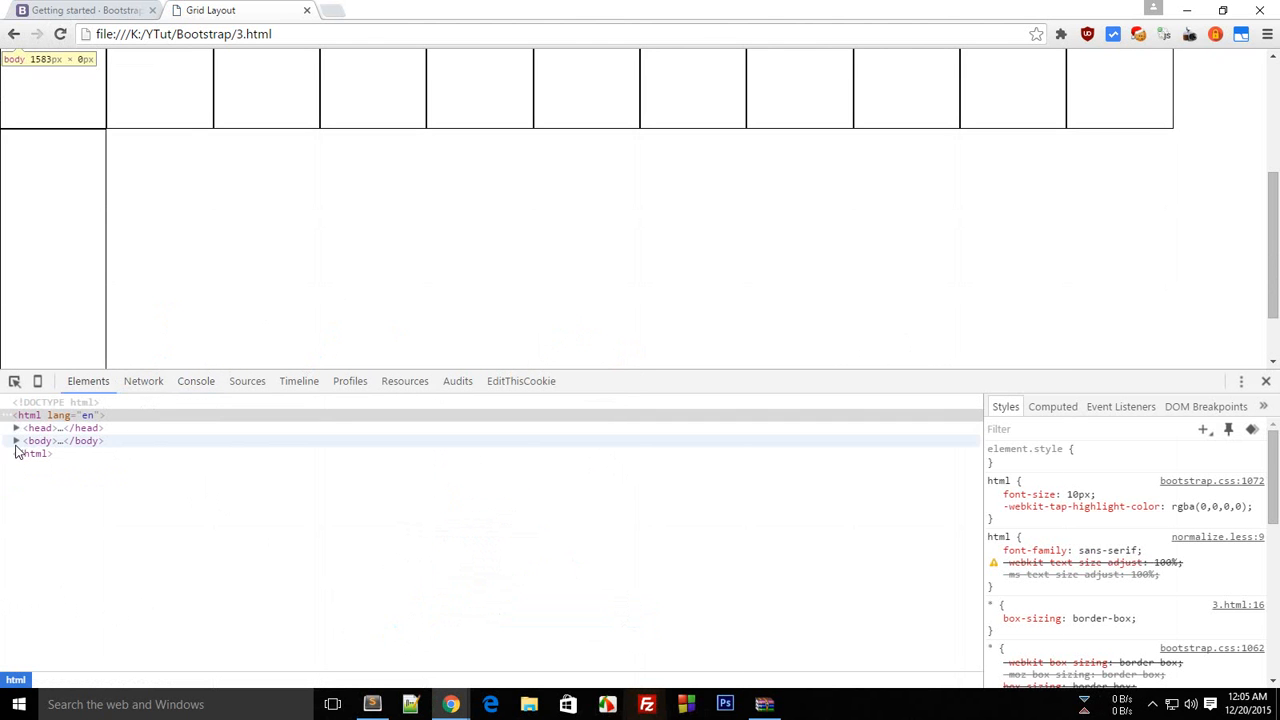
pyautogui.click(16, 440)
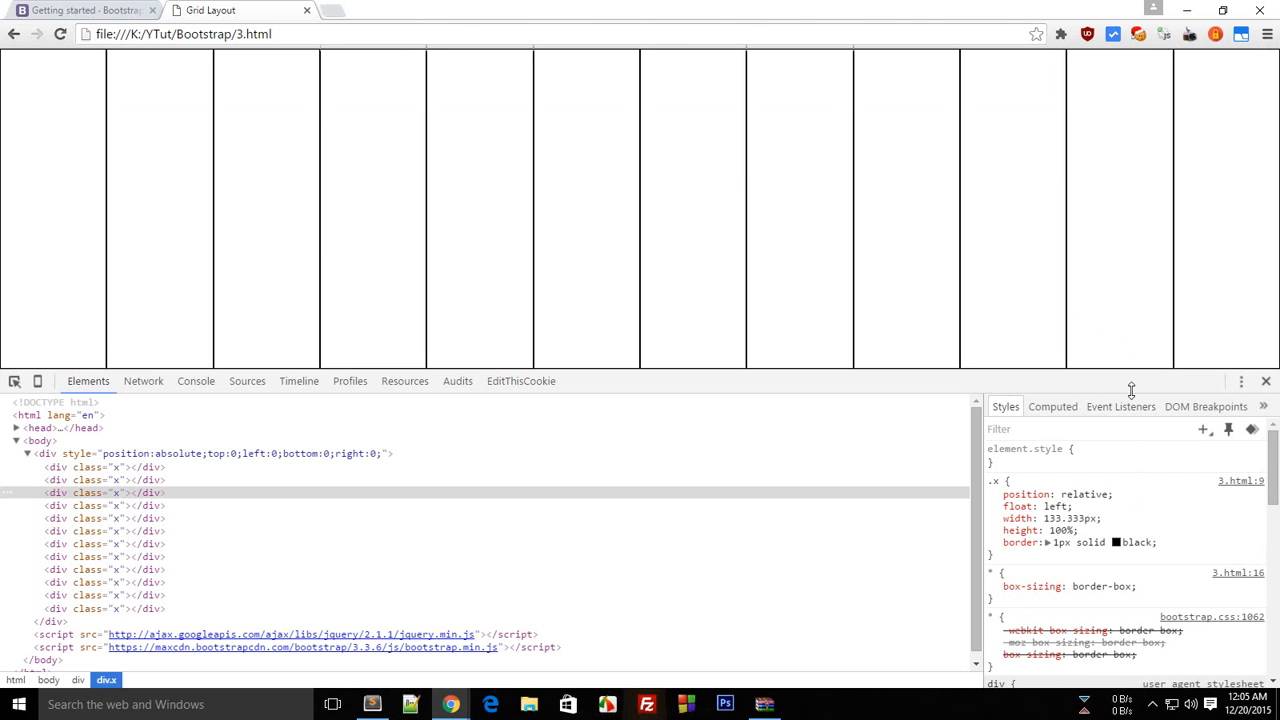
pyautogui.moveTo(1252, 196)
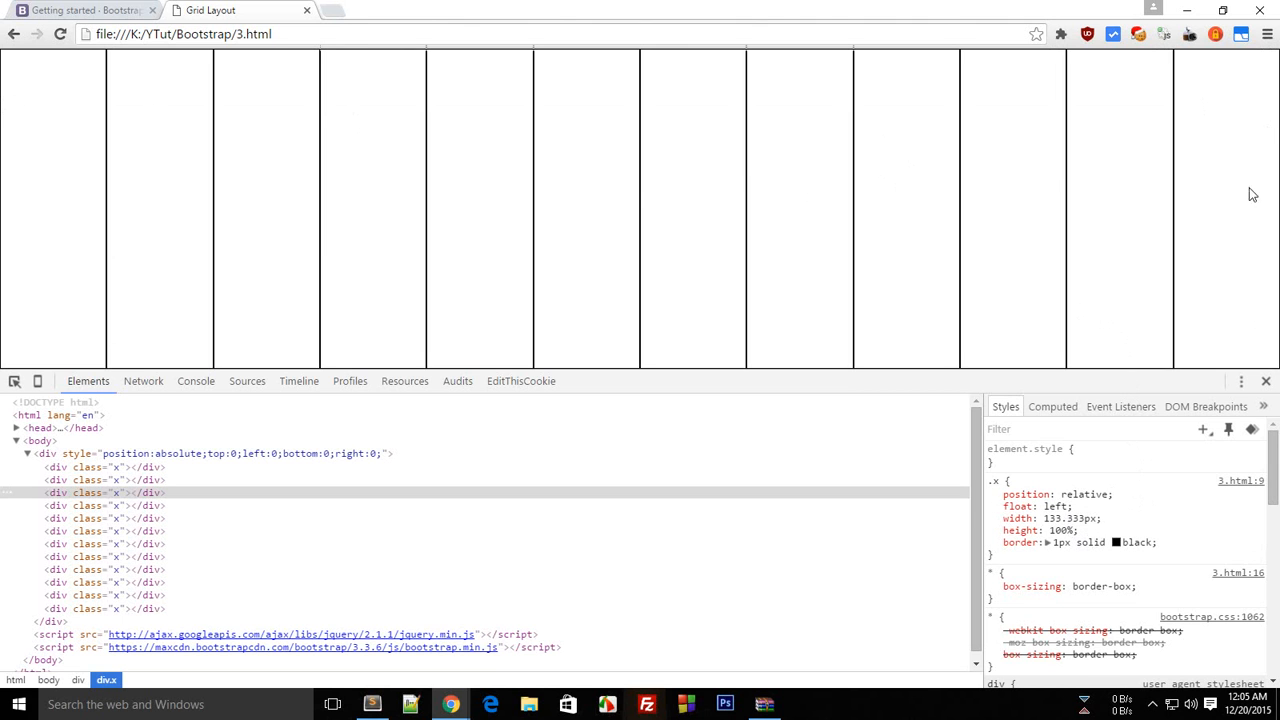
pyautogui.moveTo(648, 196)
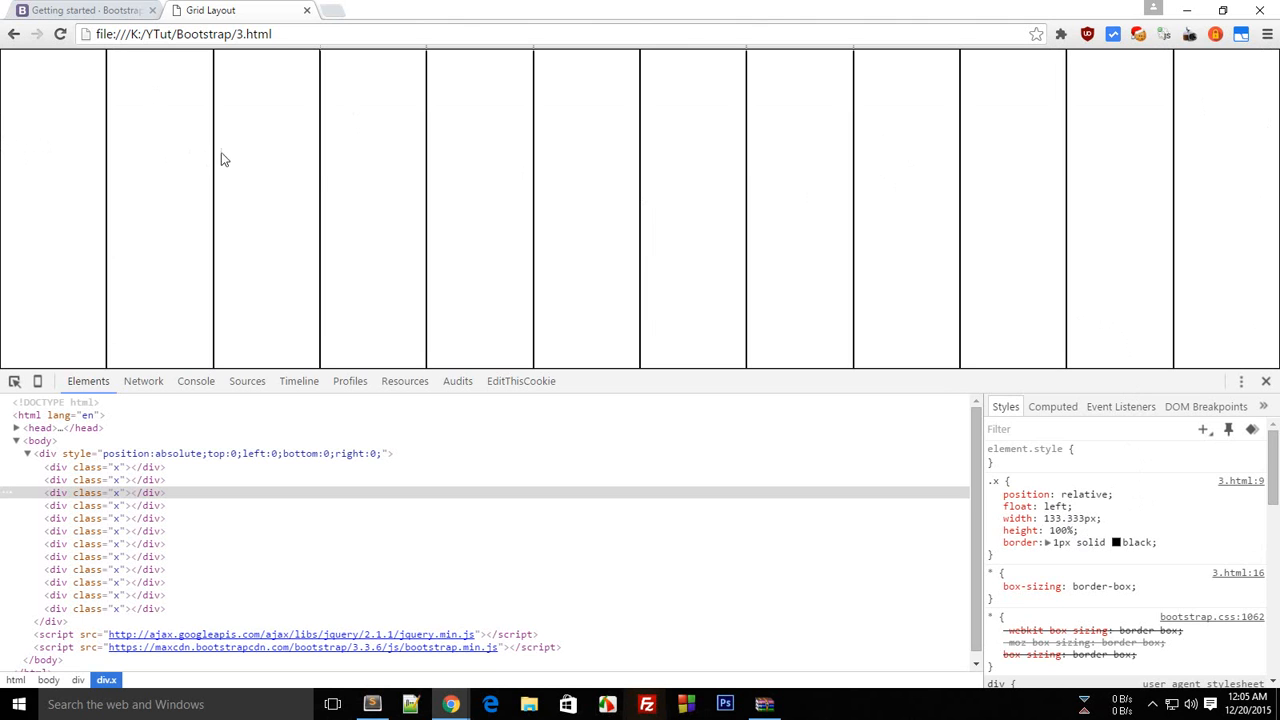
pyautogui.moveTo(710, 200)
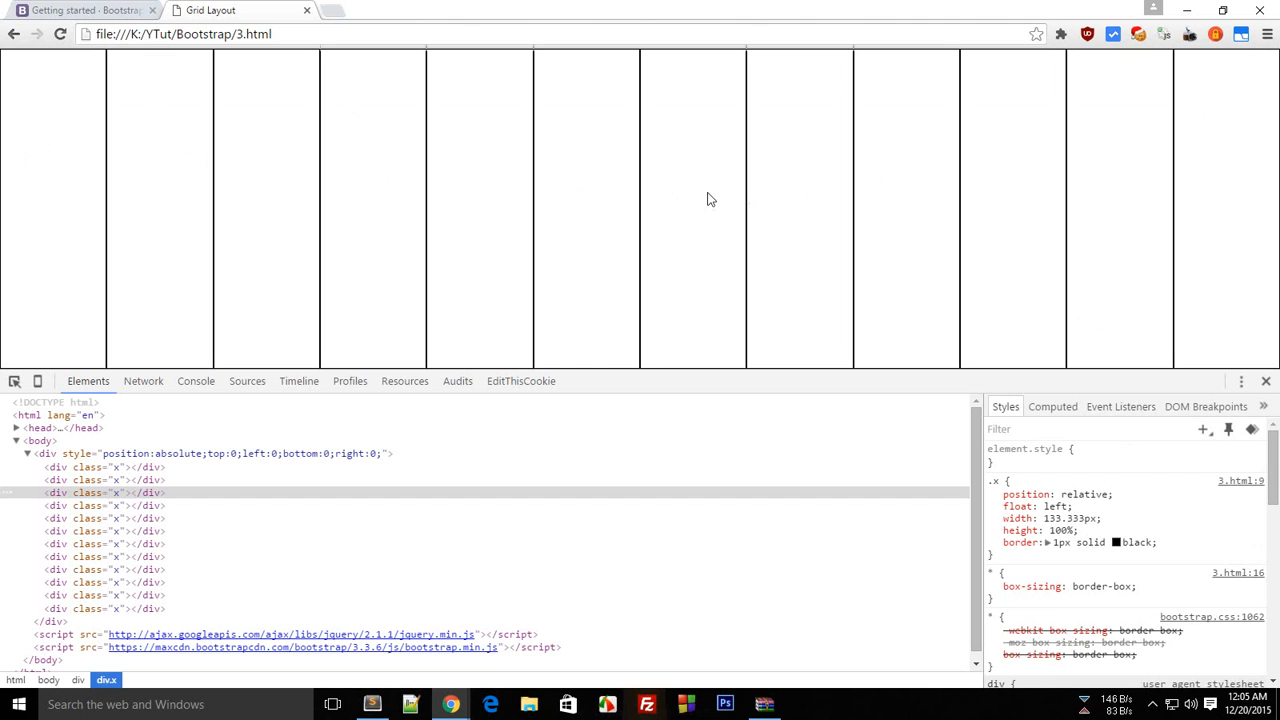
pyautogui.moveTo(1240, 236)
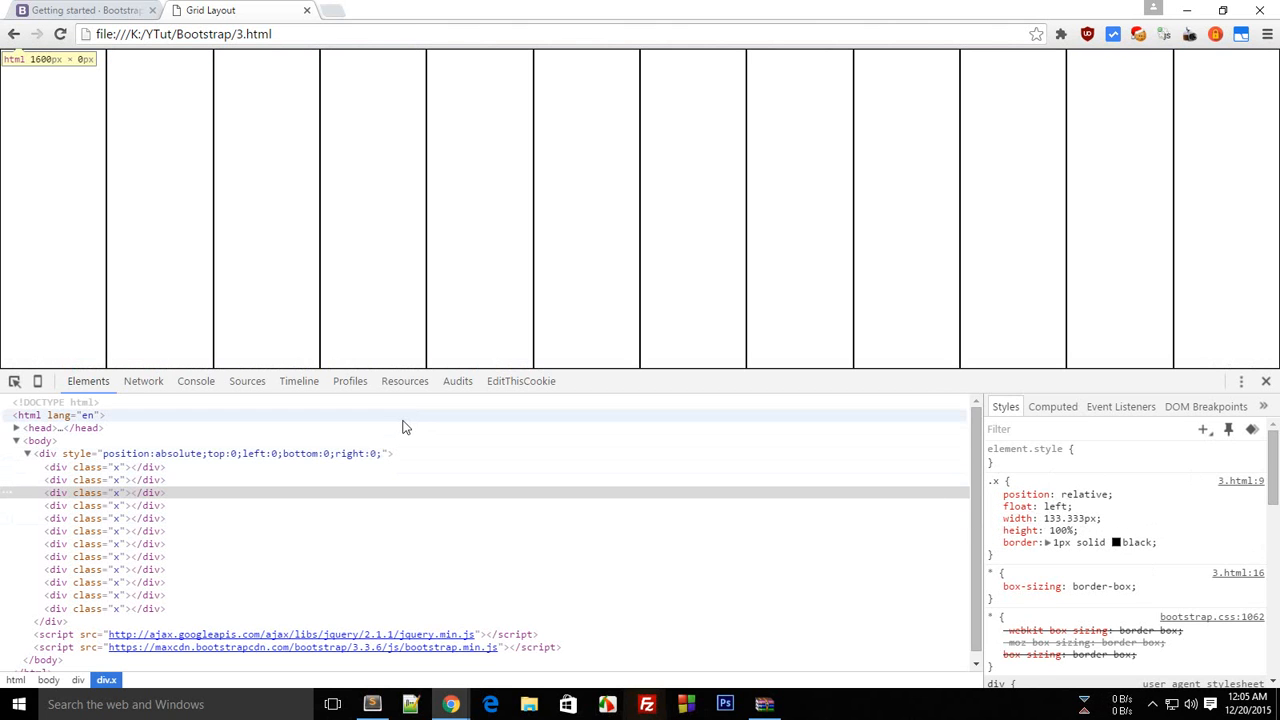
pyautogui.moveTo(404, 428)
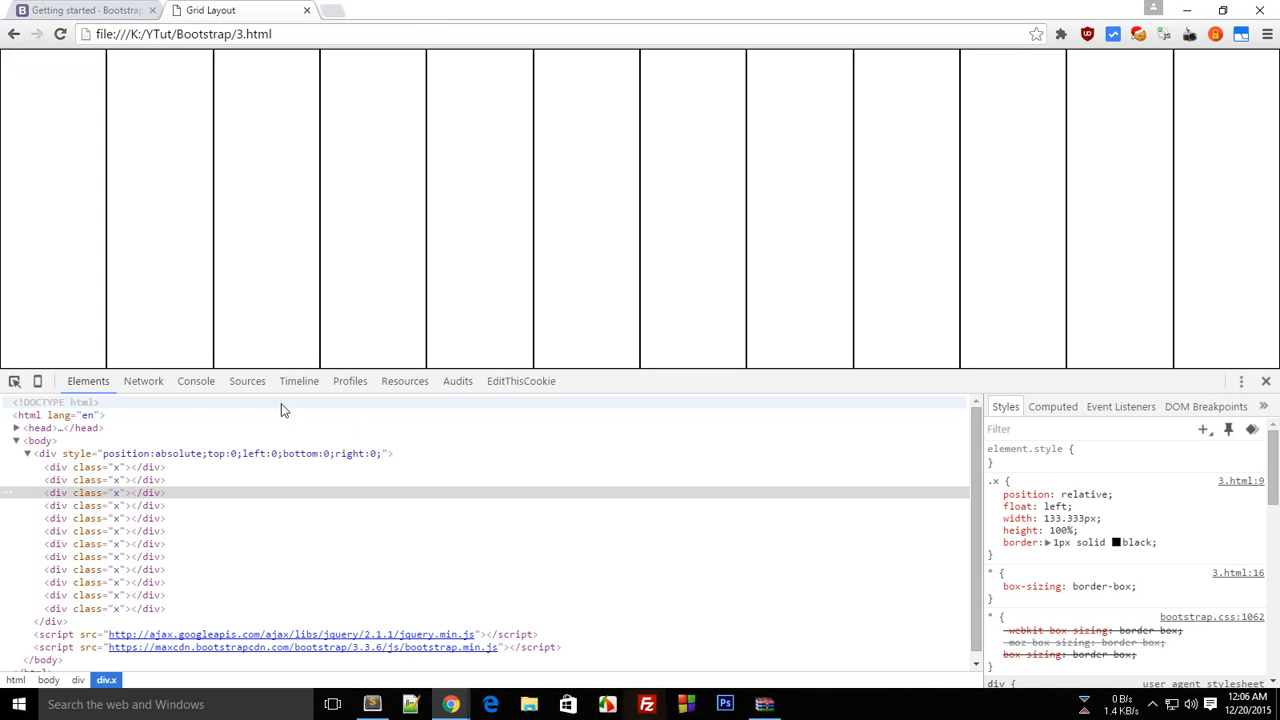
pyautogui.moveTo(4, 248)
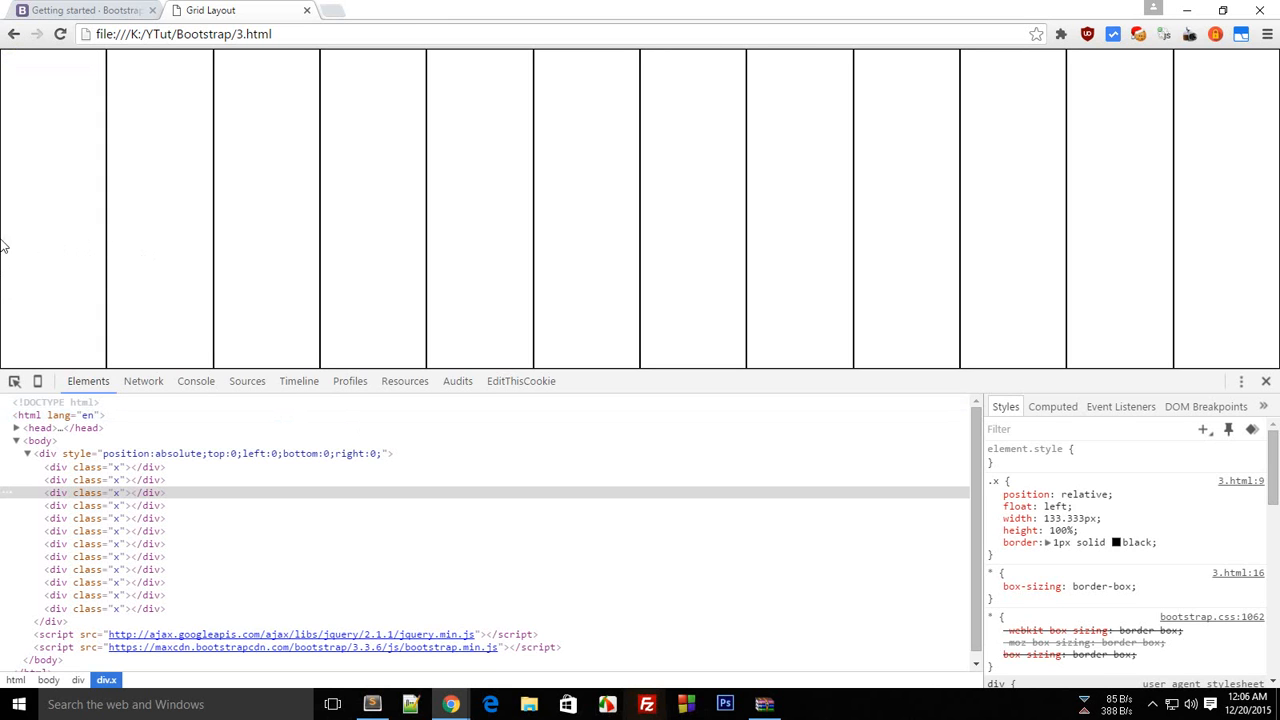
pyautogui.moveTo(188, 240)
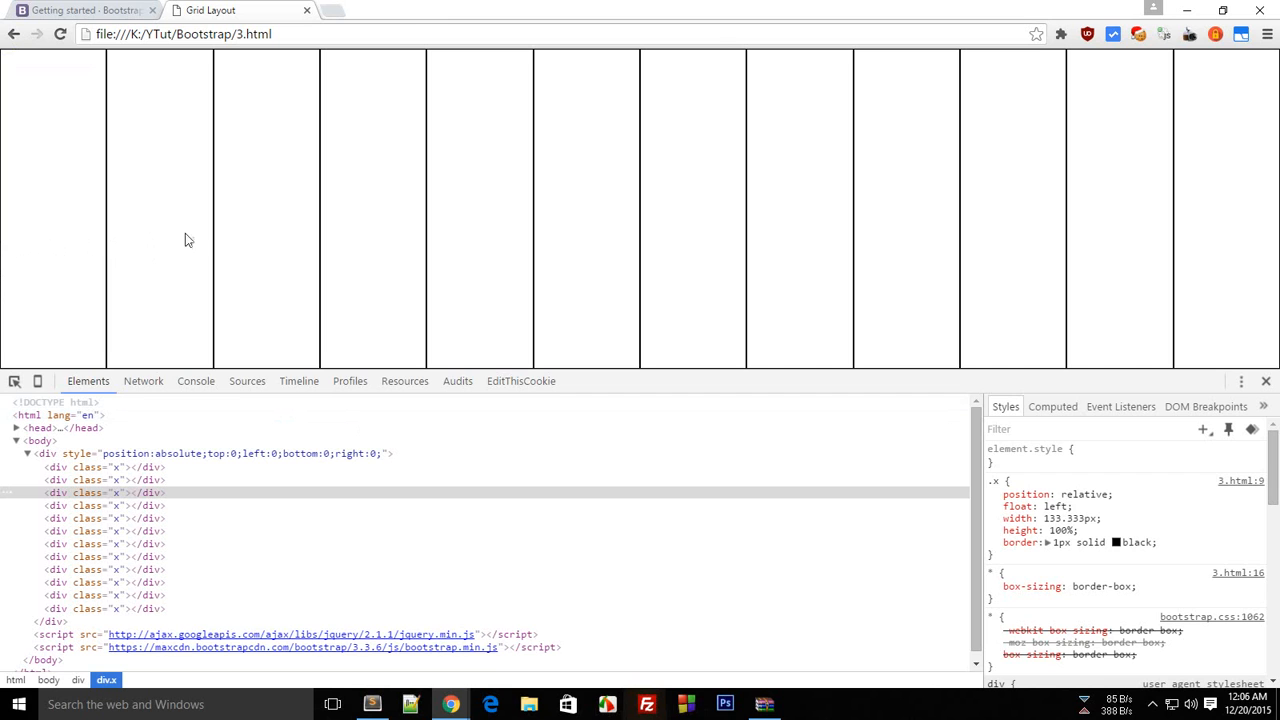
pyautogui.moveTo(294, 236)
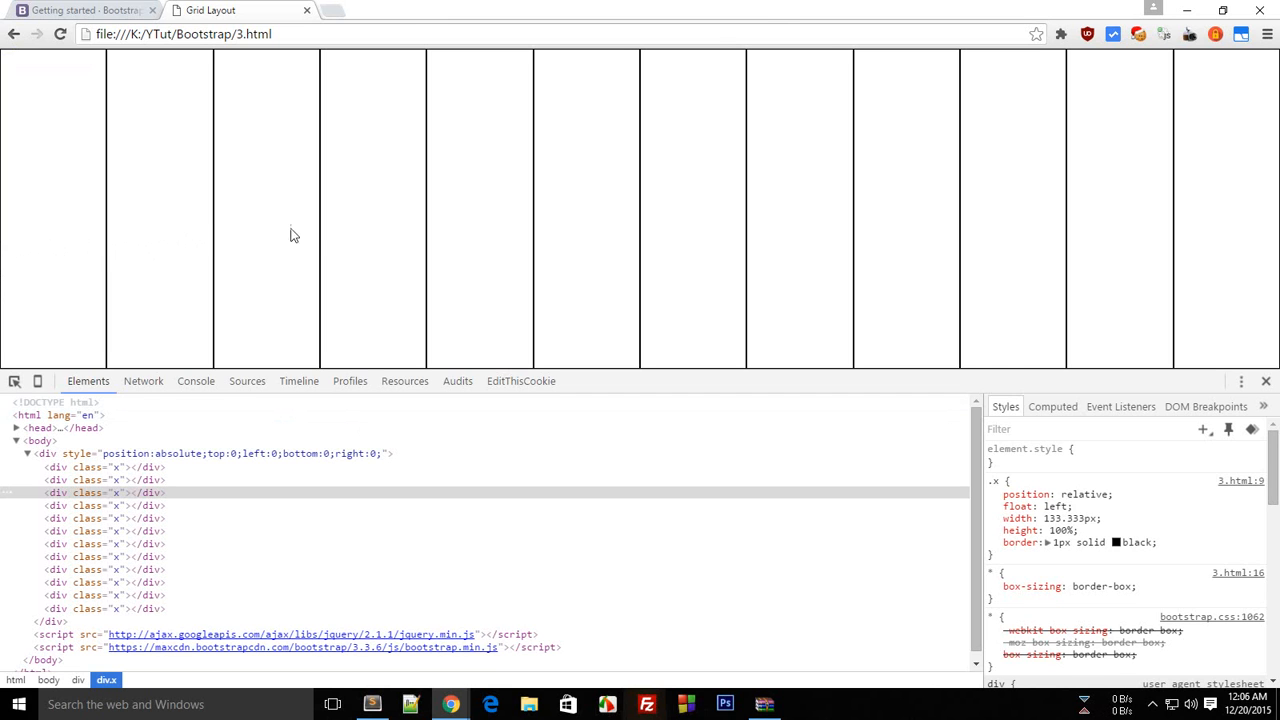
pyautogui.moveTo(336, 236)
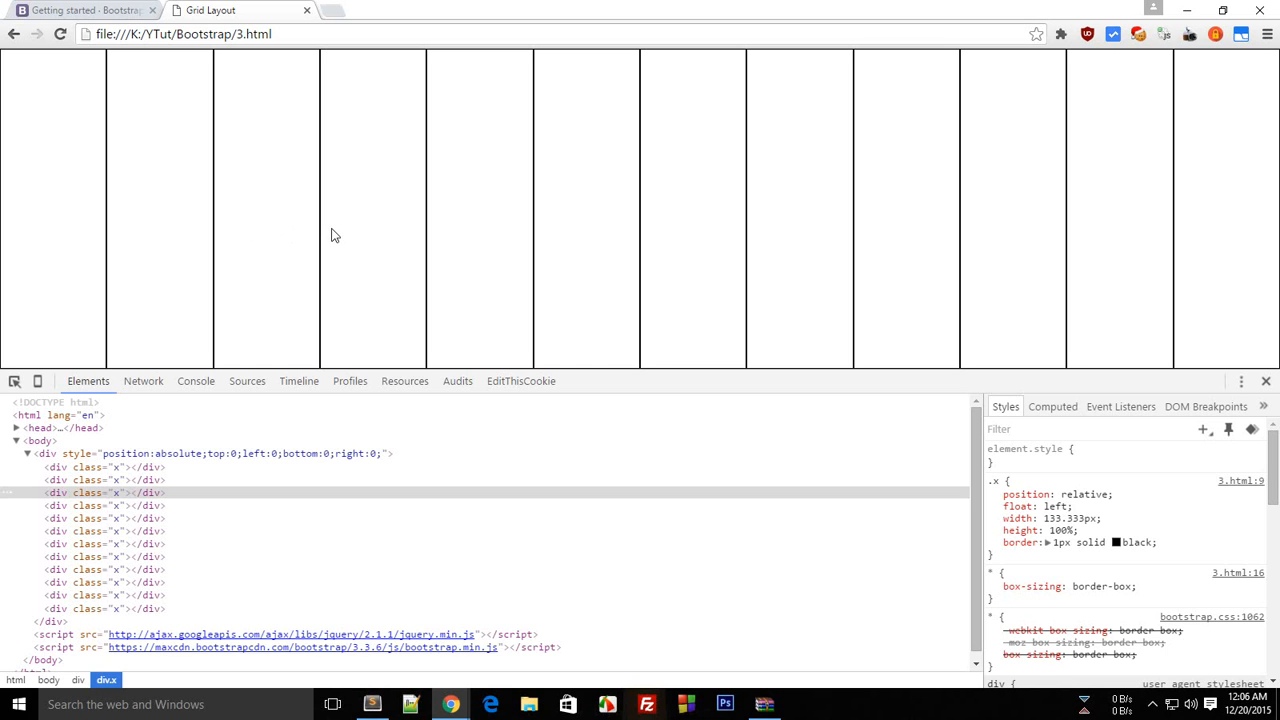
pyautogui.moveTo(200, 276)
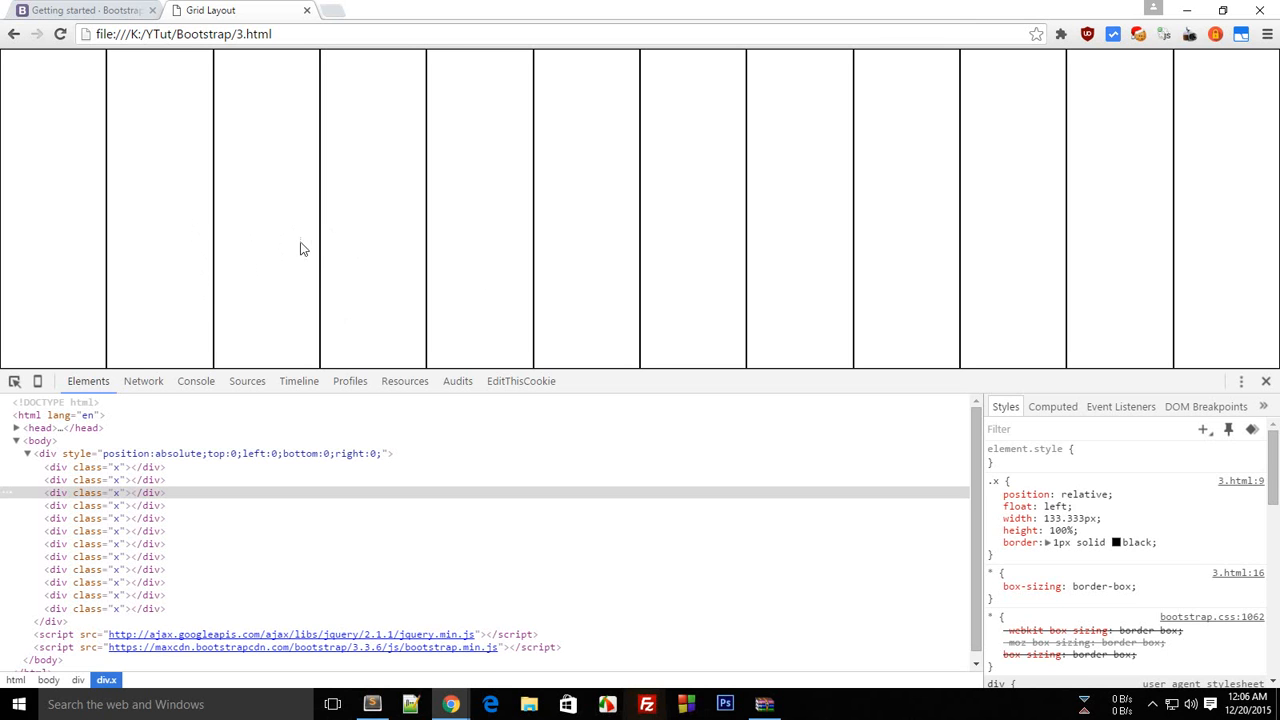
pyautogui.moveTo(382, 56)
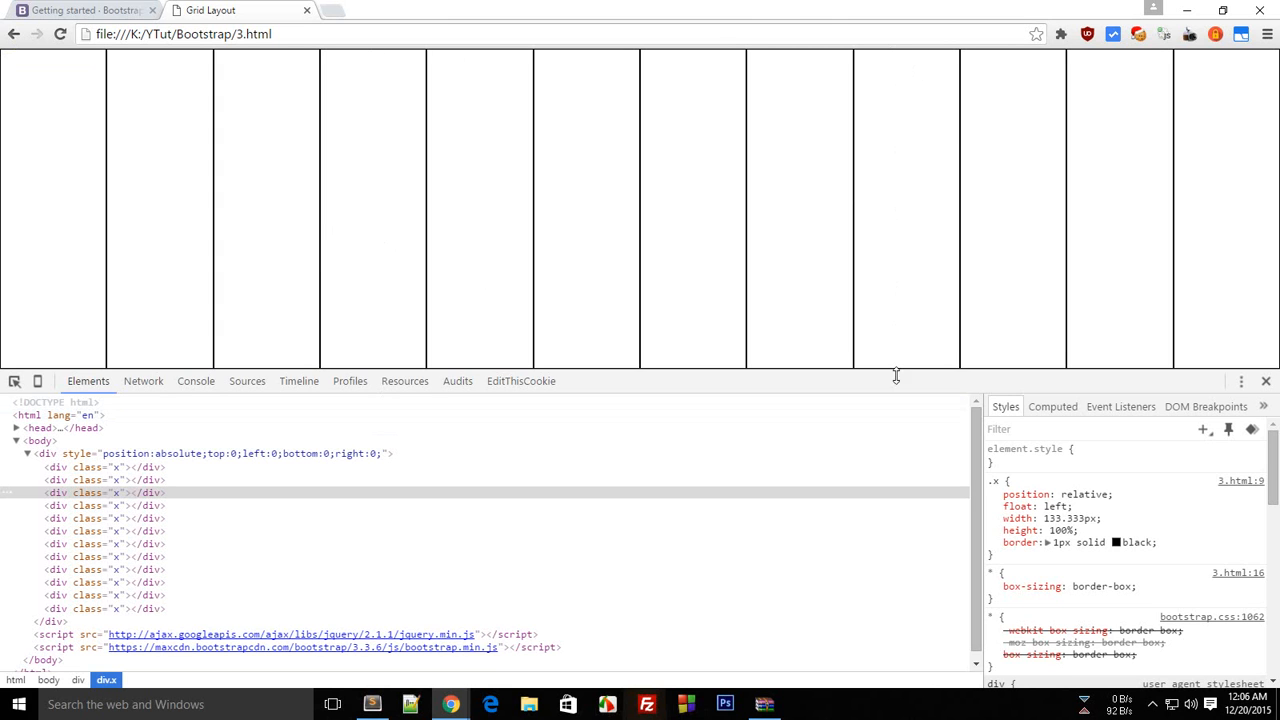
pyautogui.moveTo(896, 360)
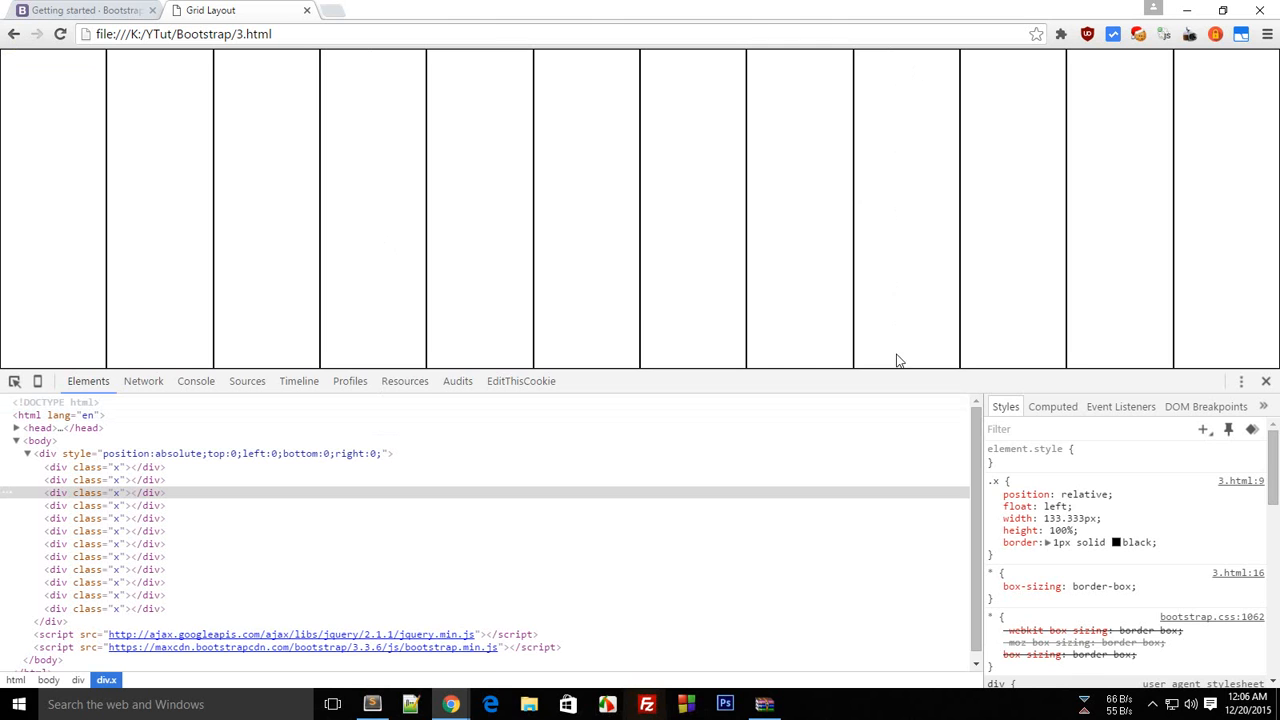
pyautogui.moveTo(864, 80)
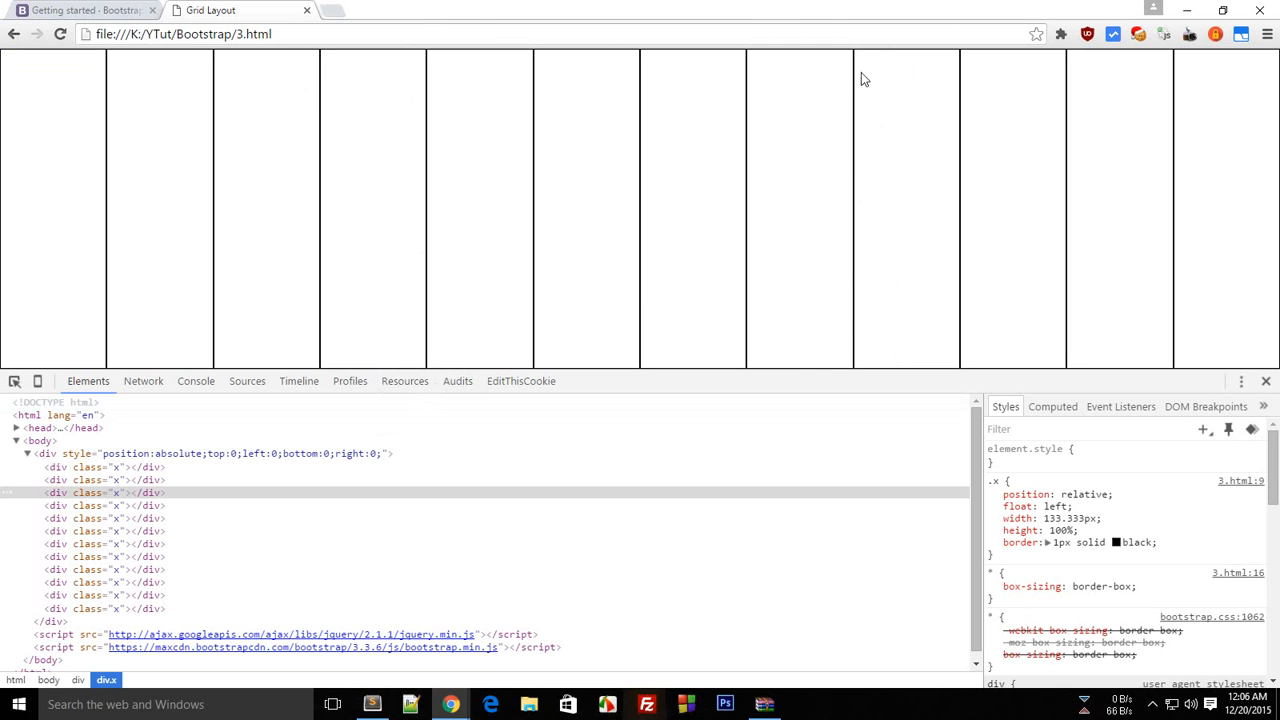
pyautogui.moveTo(388, 70)
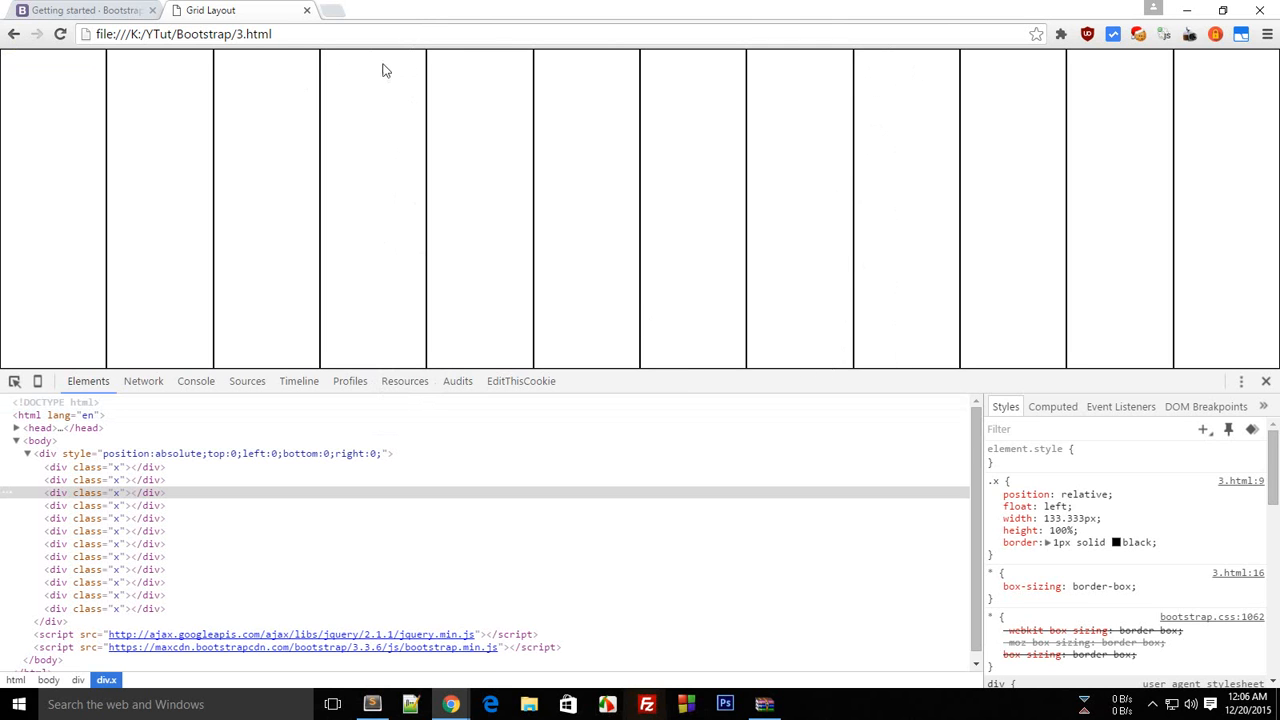
pyautogui.moveTo(416, 376)
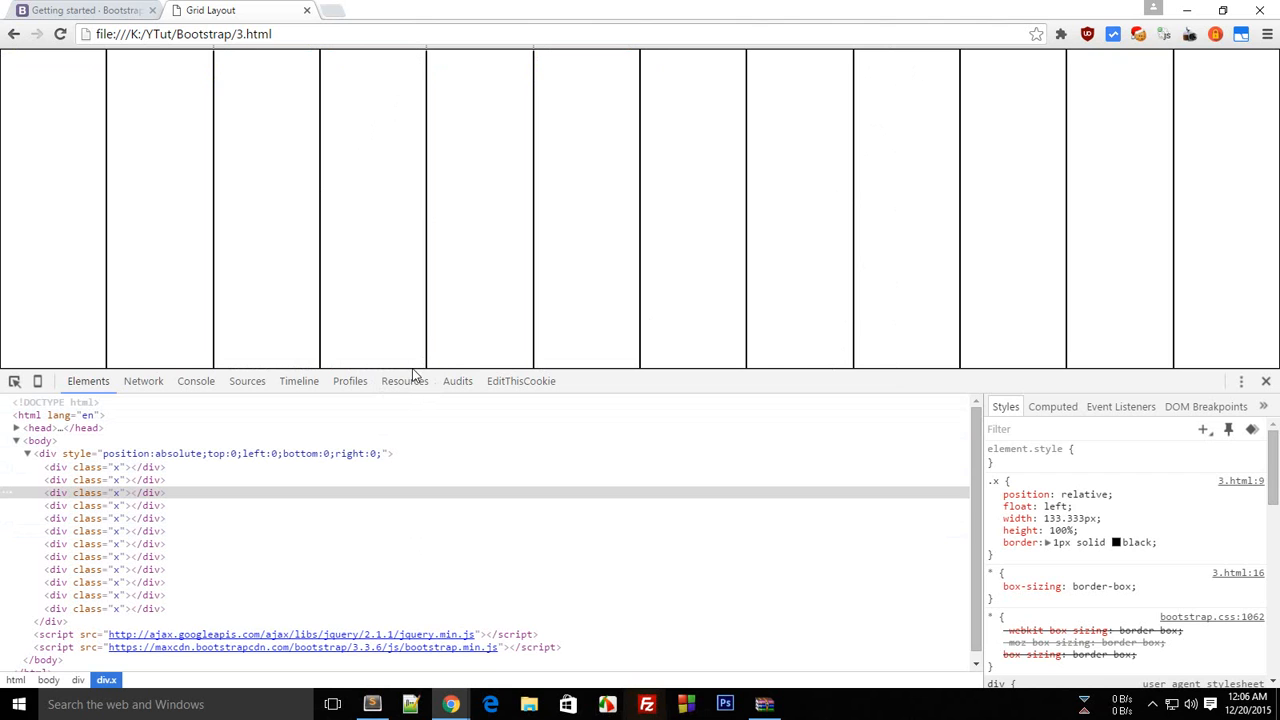
pyautogui.moveTo(810, 356)
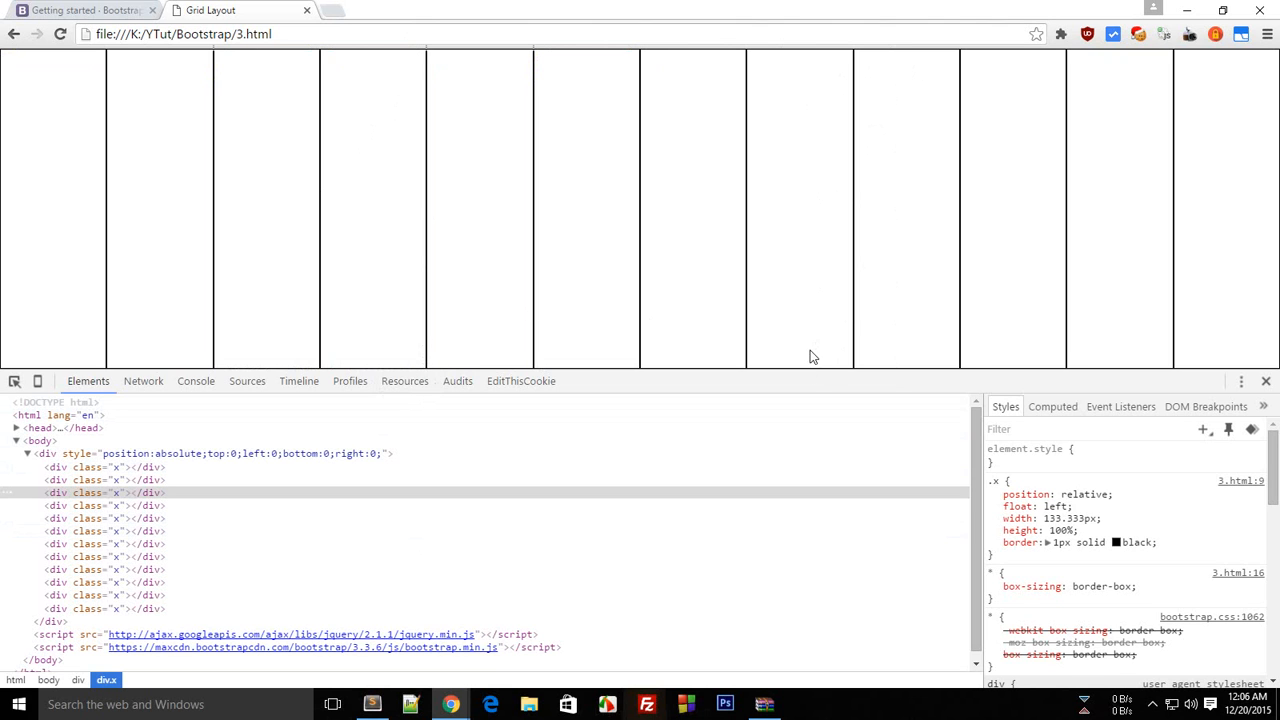
pyautogui.moveTo(340, 204)
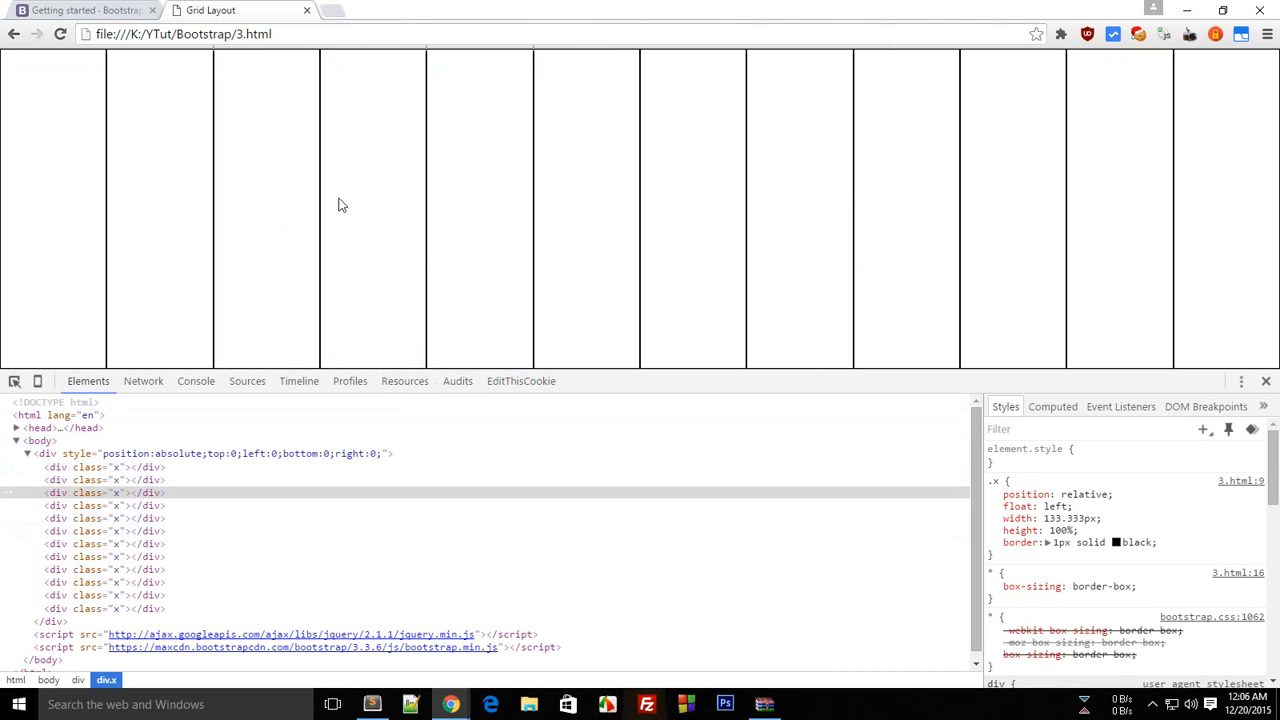
pyautogui.moveTo(434, 308)
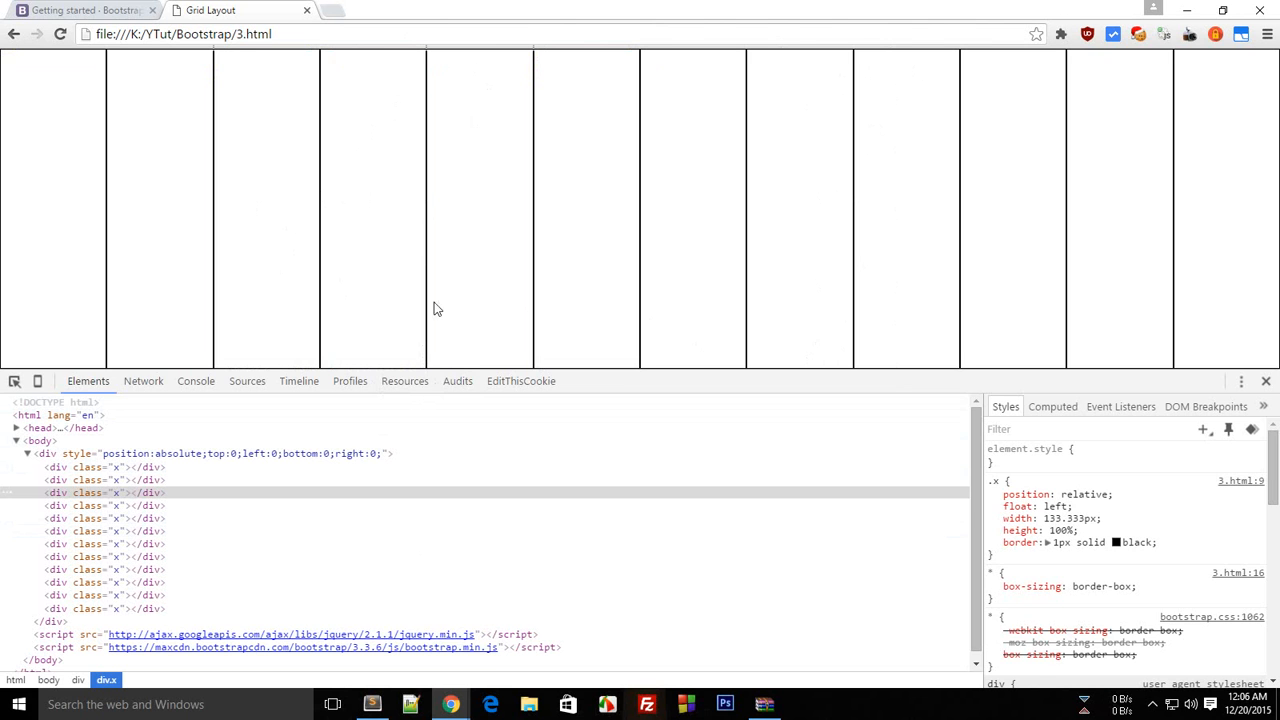
pyautogui.moveTo(360, 452)
pyautogui.write('width:')
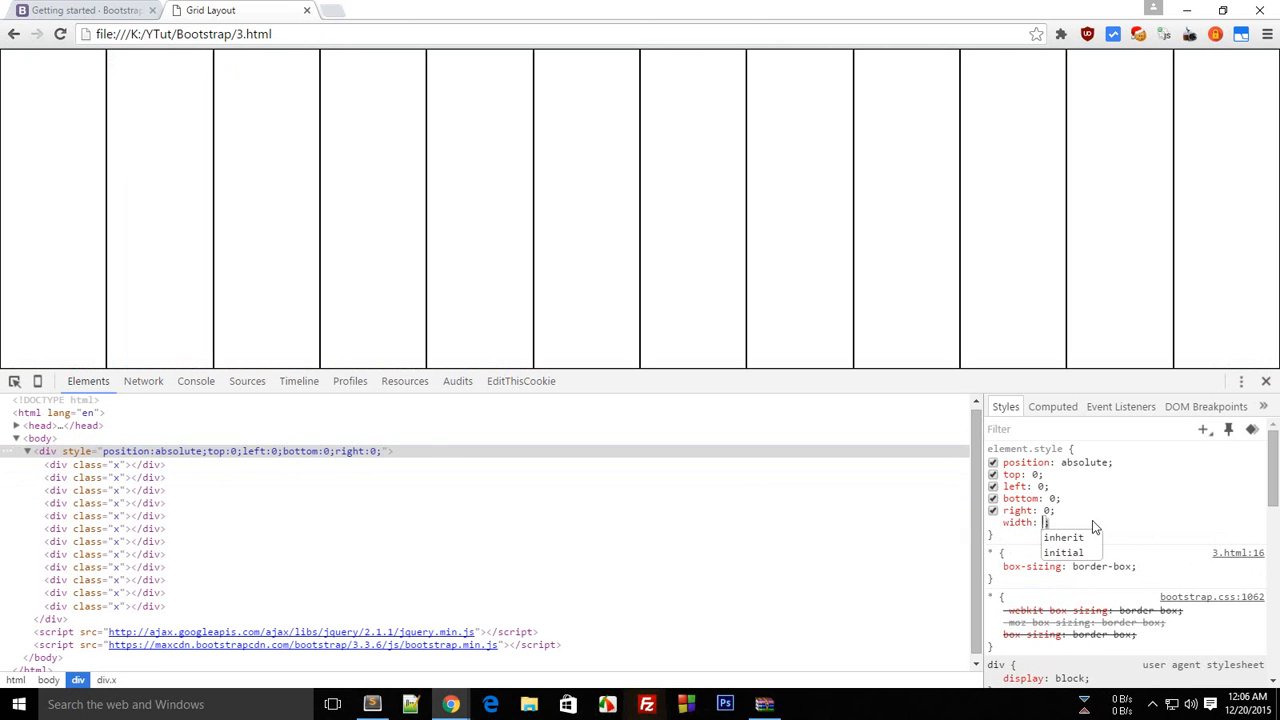
# - Set the container to 960px and .x width to 80px (960/12) in DevTools, then return to the editor
pyautogui.write('960px;')
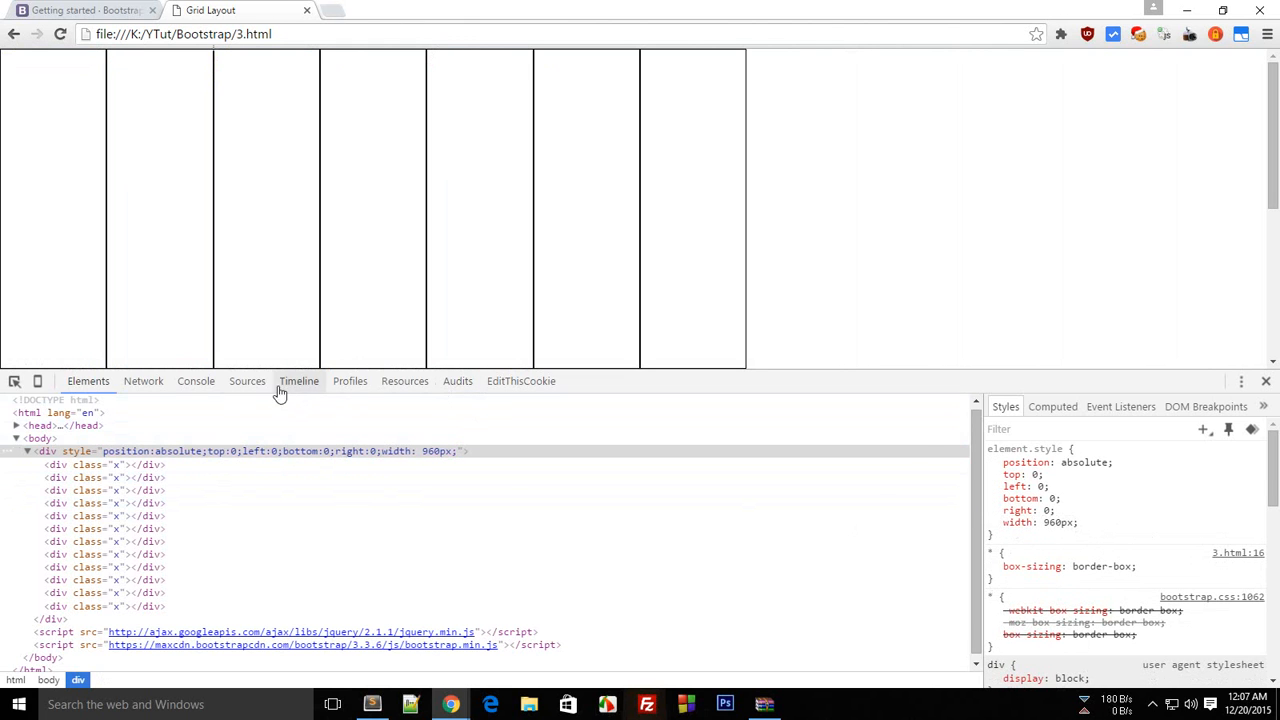
pyautogui.click(196, 380)
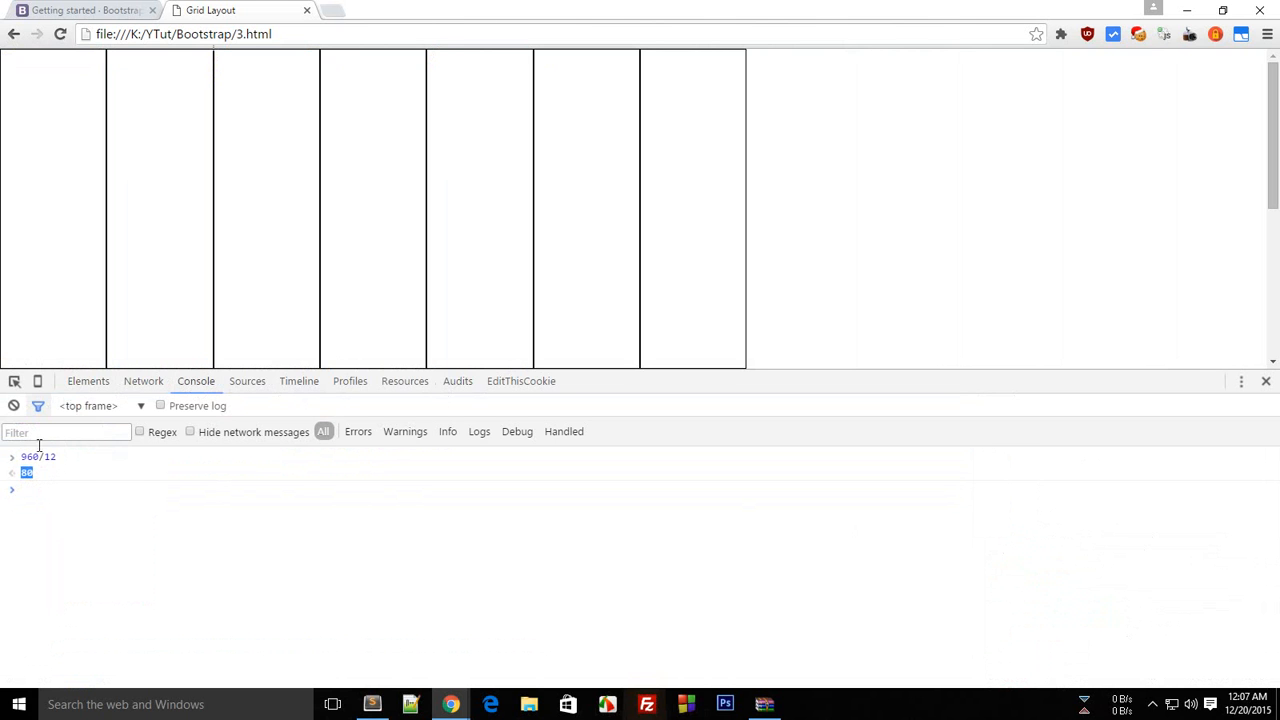
pyautogui.click(88, 380)
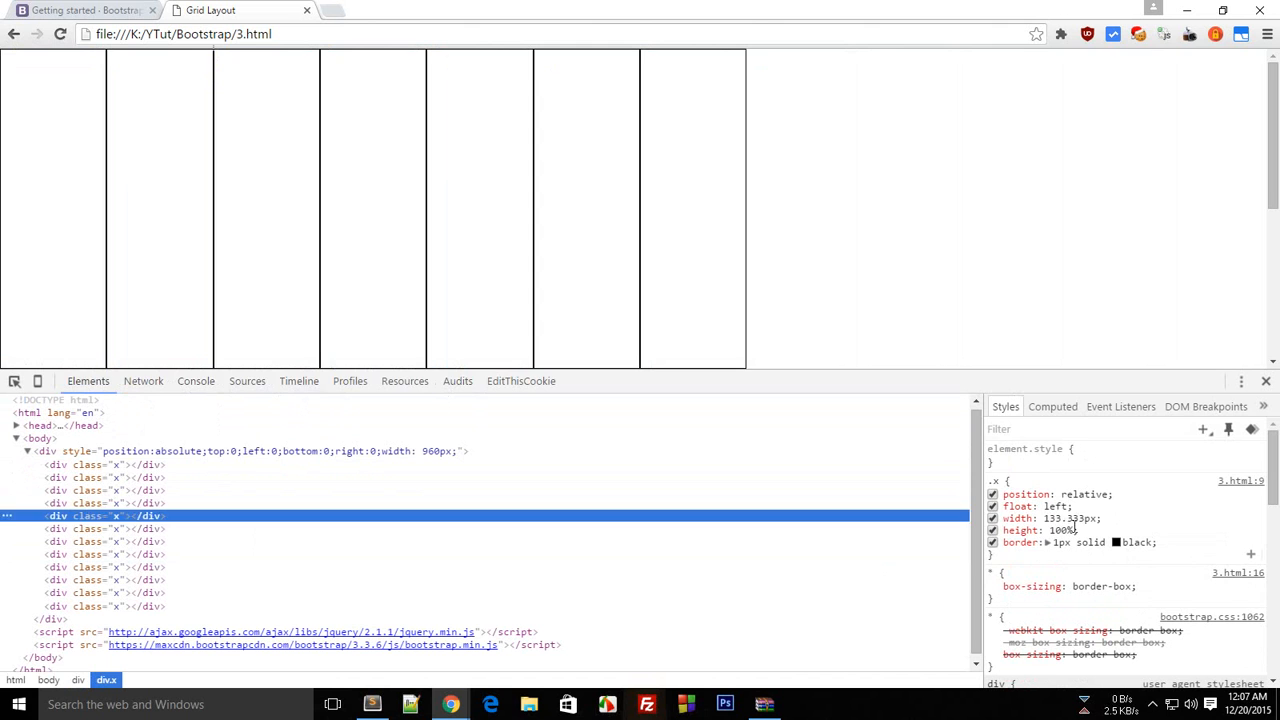
pyautogui.write('80px')
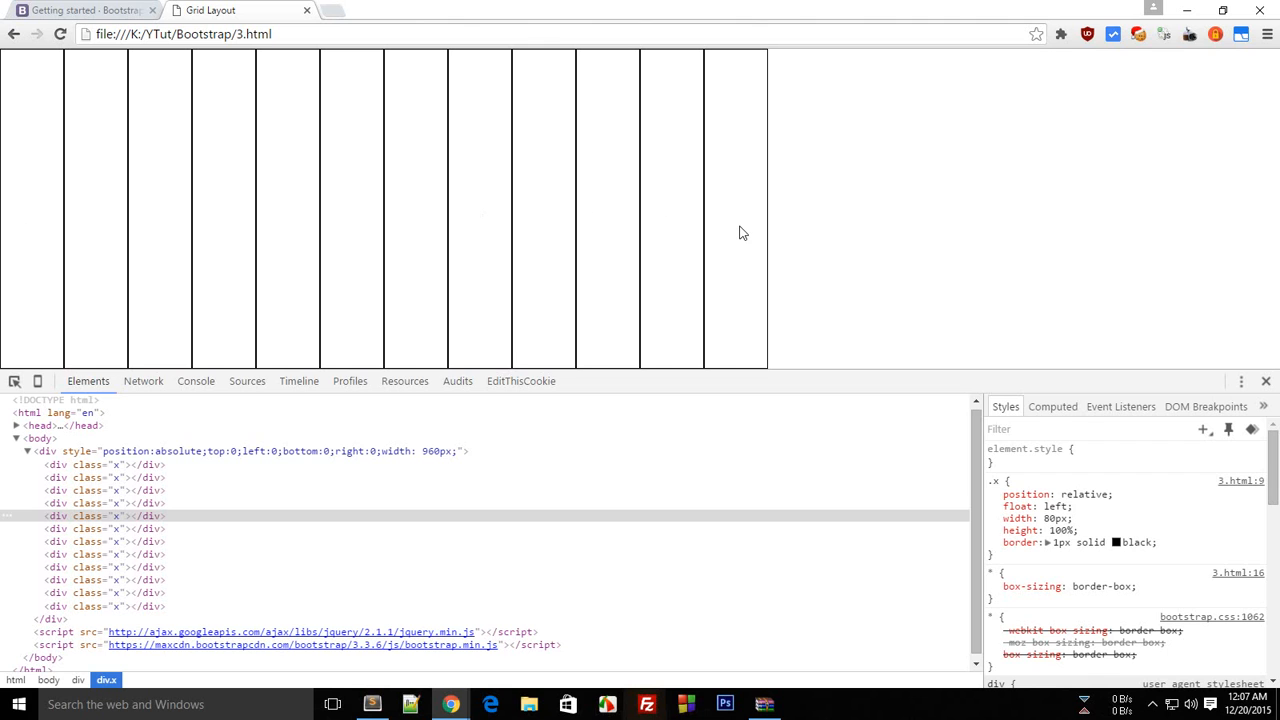
pyautogui.moveTo(50, 198)
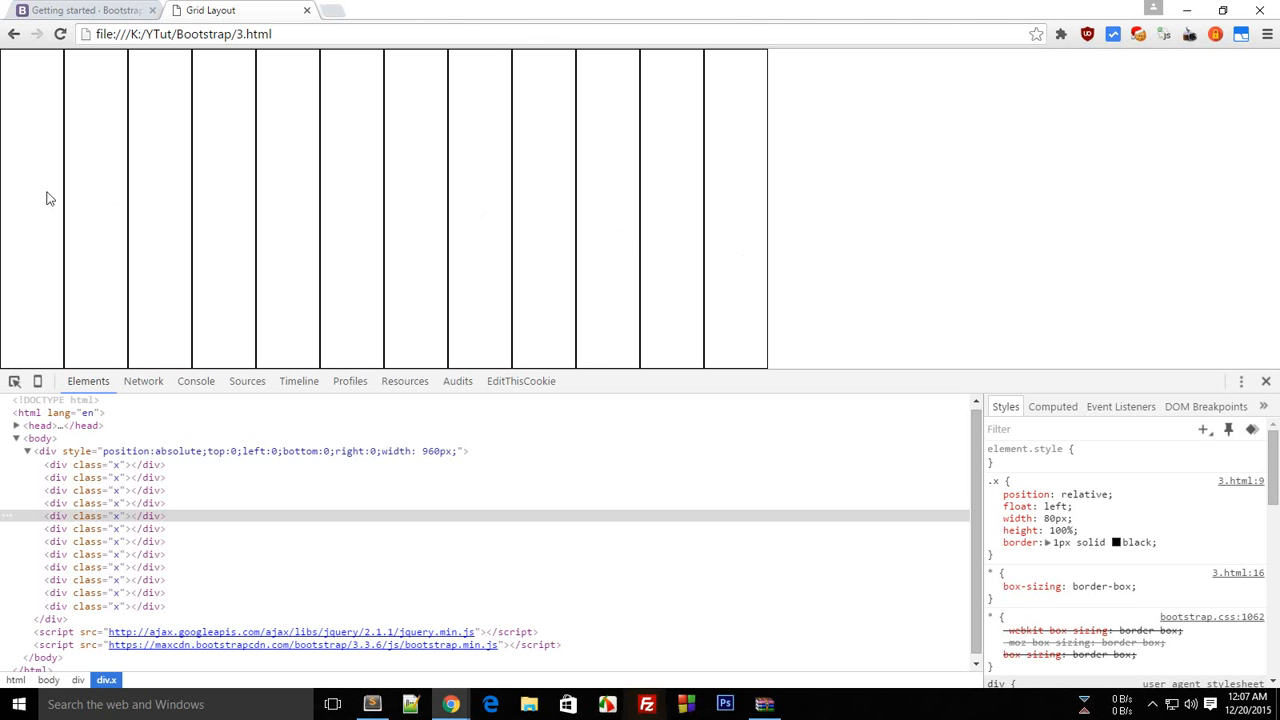
pyautogui.moveTo(30, 216)
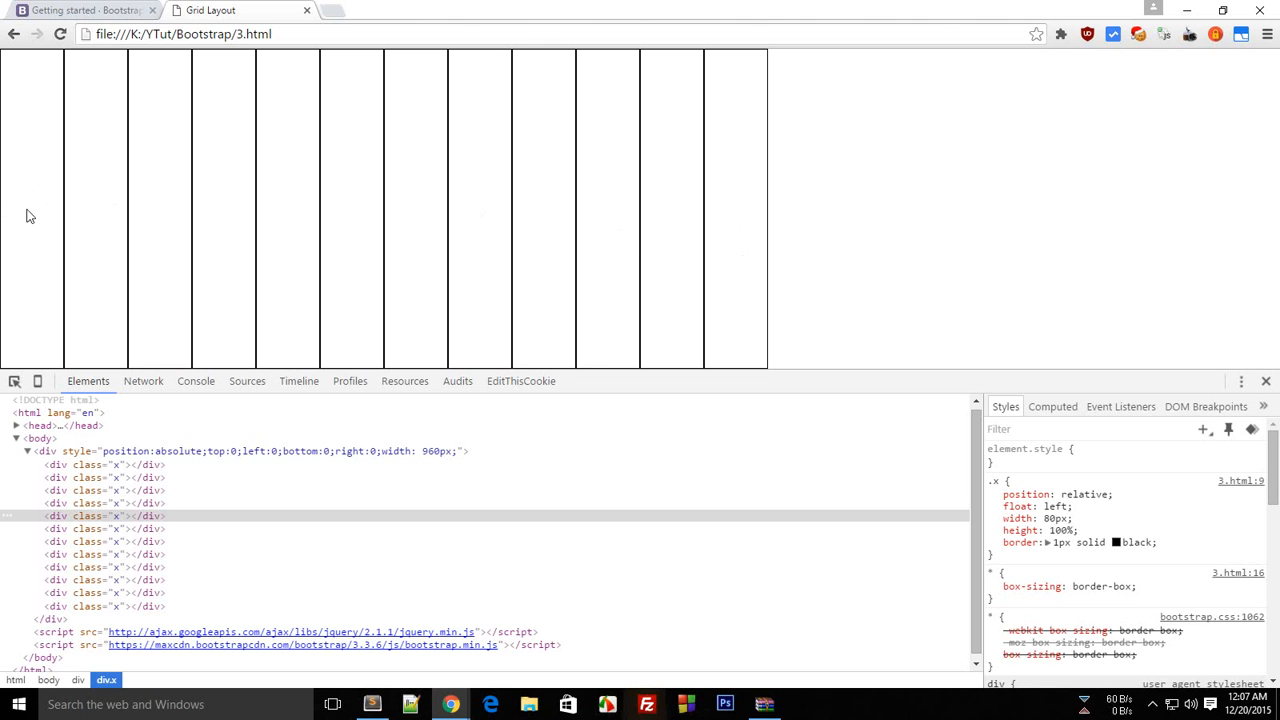
pyautogui.moveTo(128, 224)
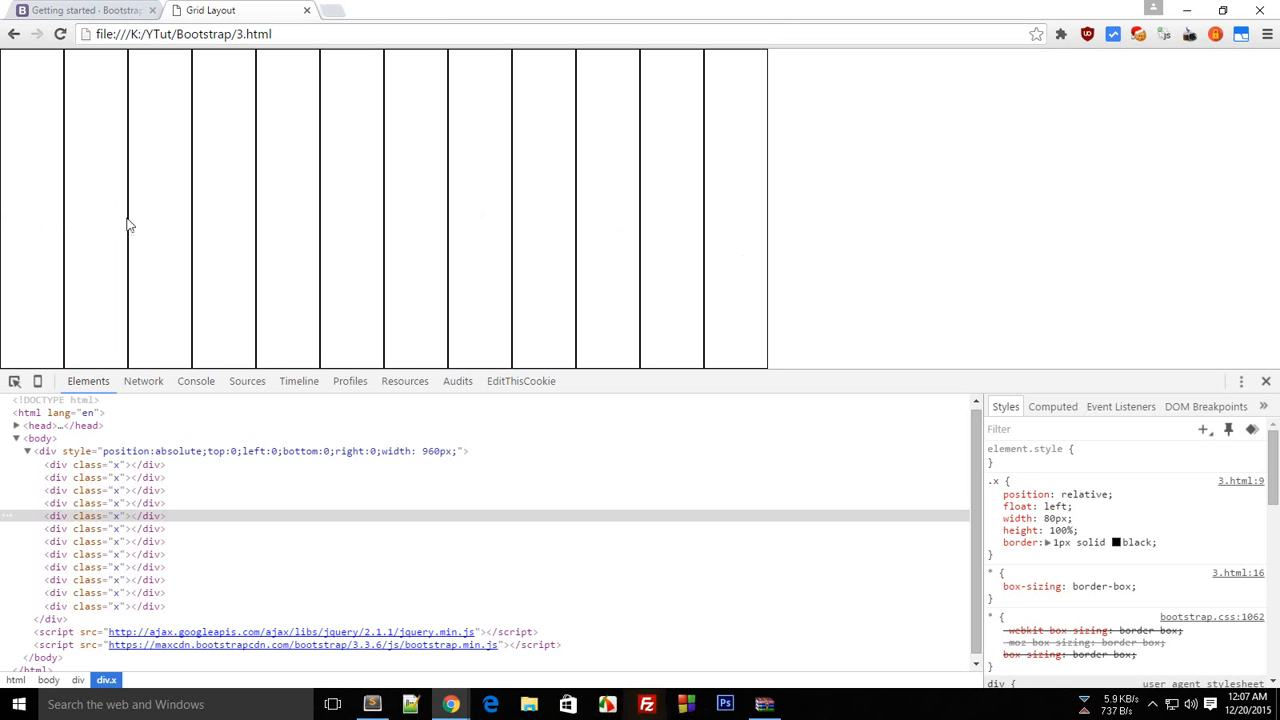
pyautogui.moveTo(128, 240)
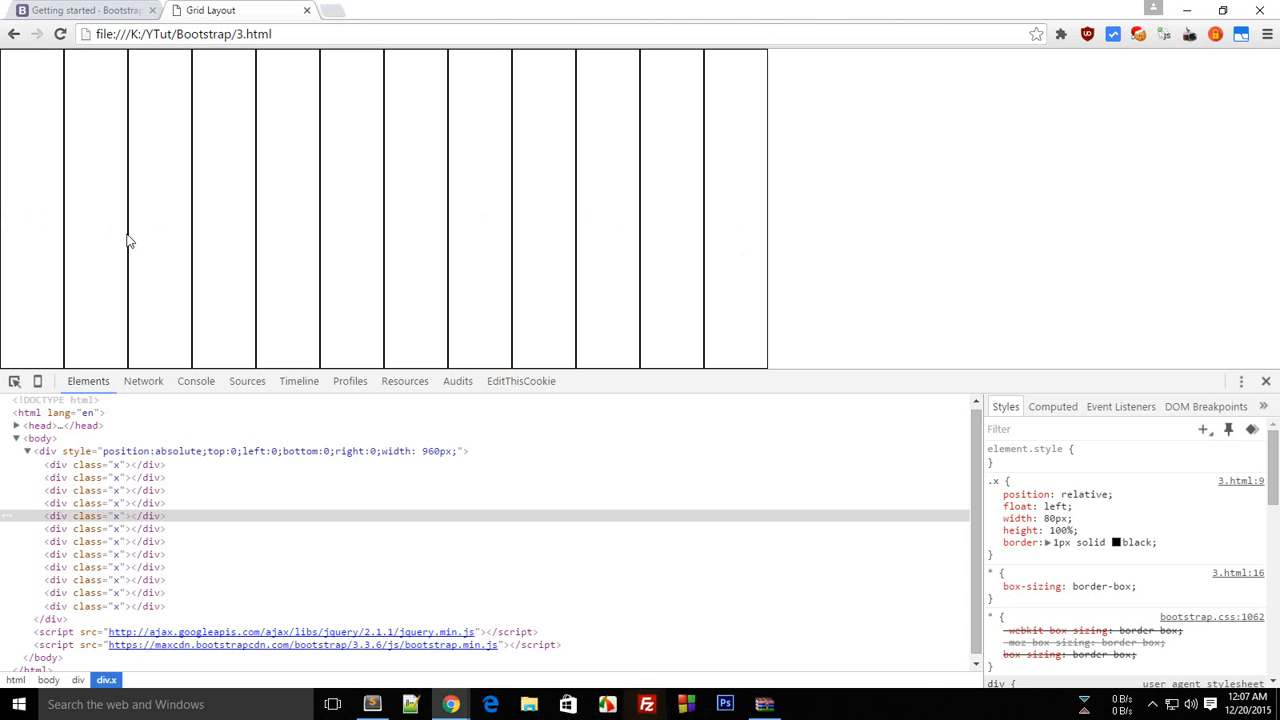
pyautogui.moveTo(212, 168)
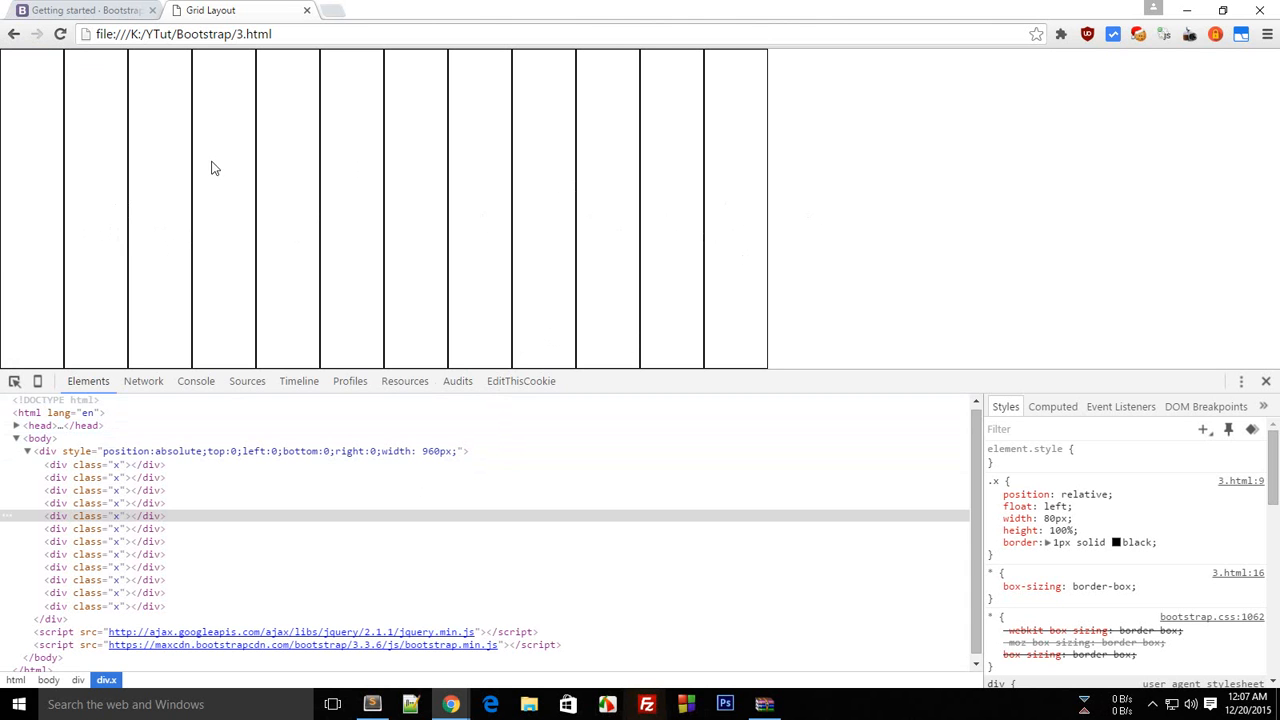
pyautogui.click(372, 704)
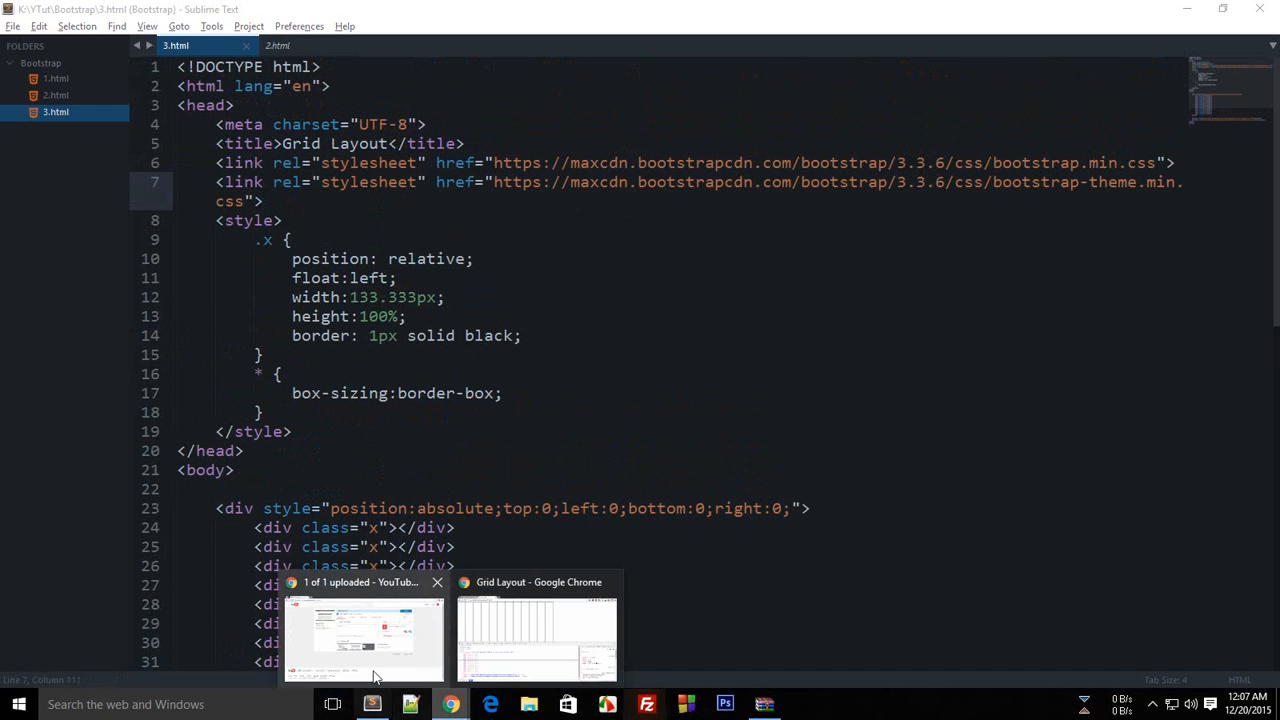
pyautogui.click(536, 636)
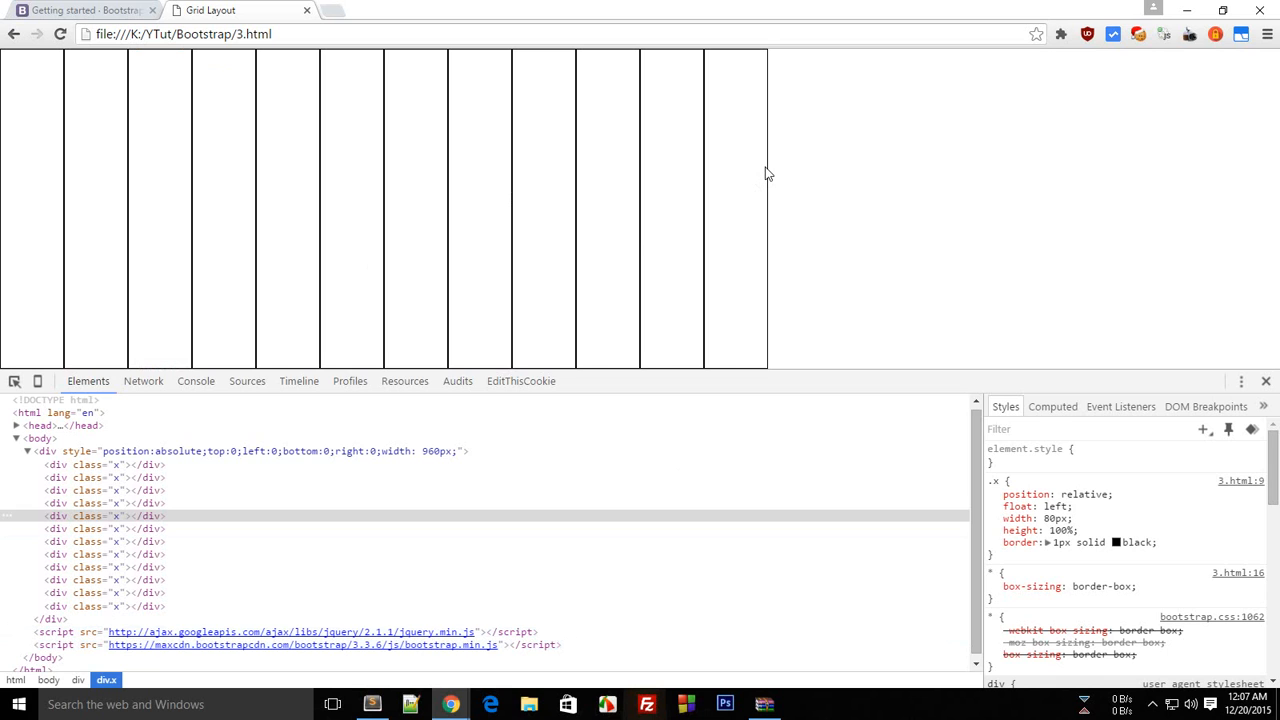